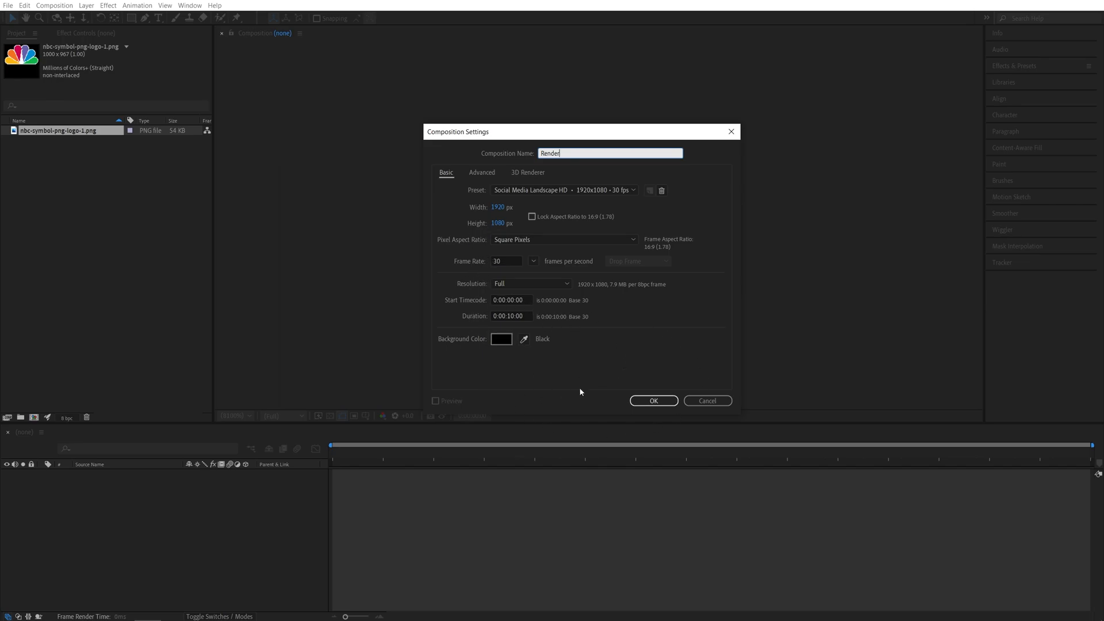
# Create the 1920×1080 'Render' comp and pre-compose the logo into 'Logo' with all attributes moved.
pyautogui.click(652, 400)
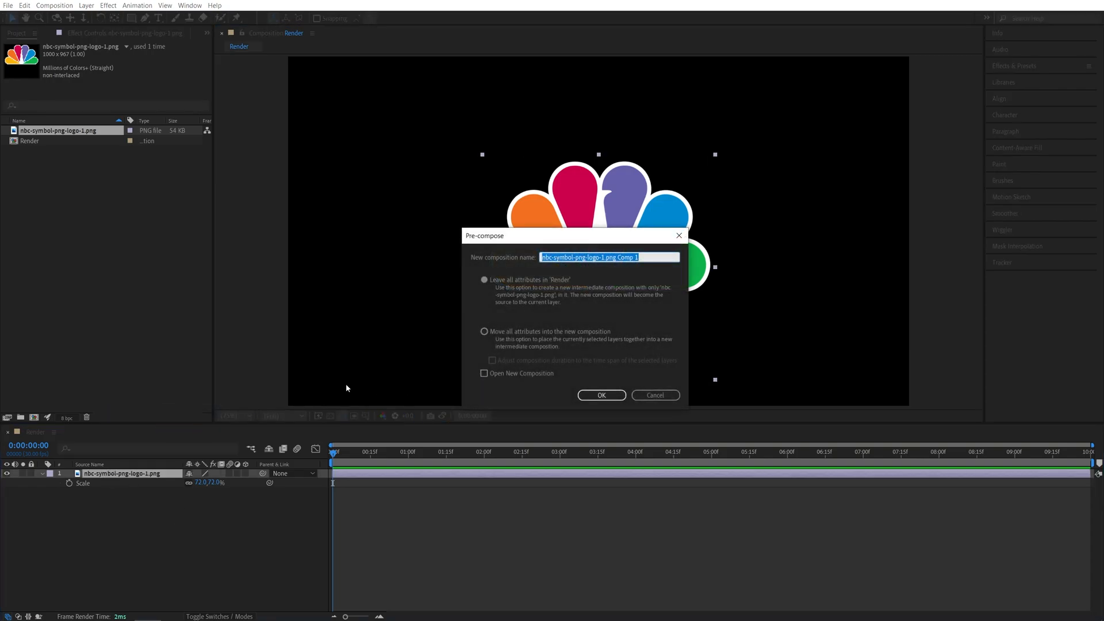
pyautogui.write('Logo')
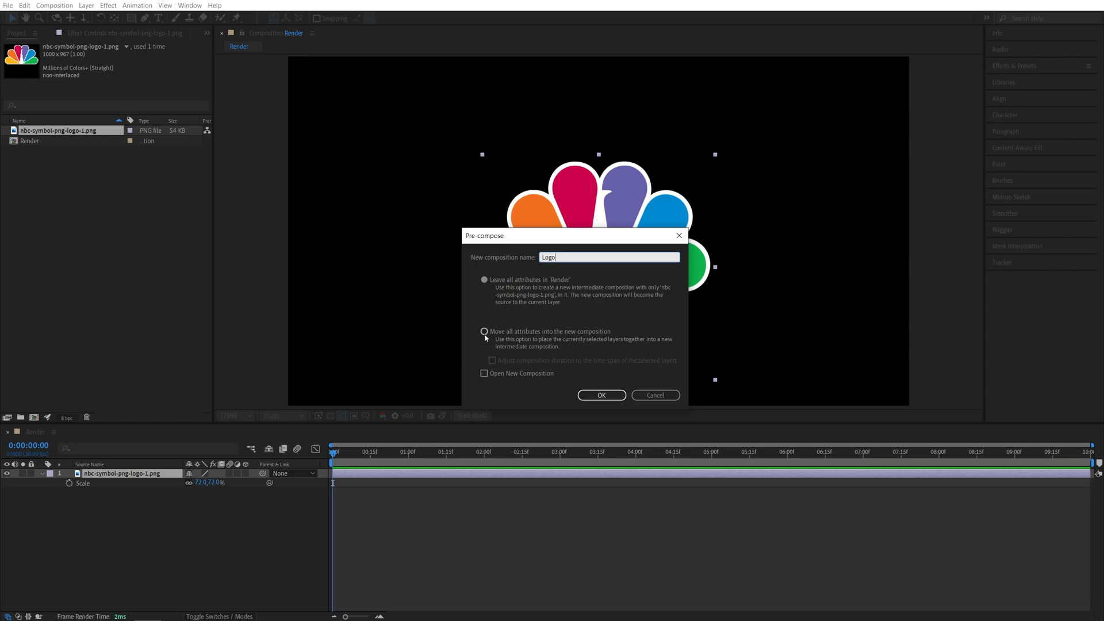
pyautogui.click(484, 331)
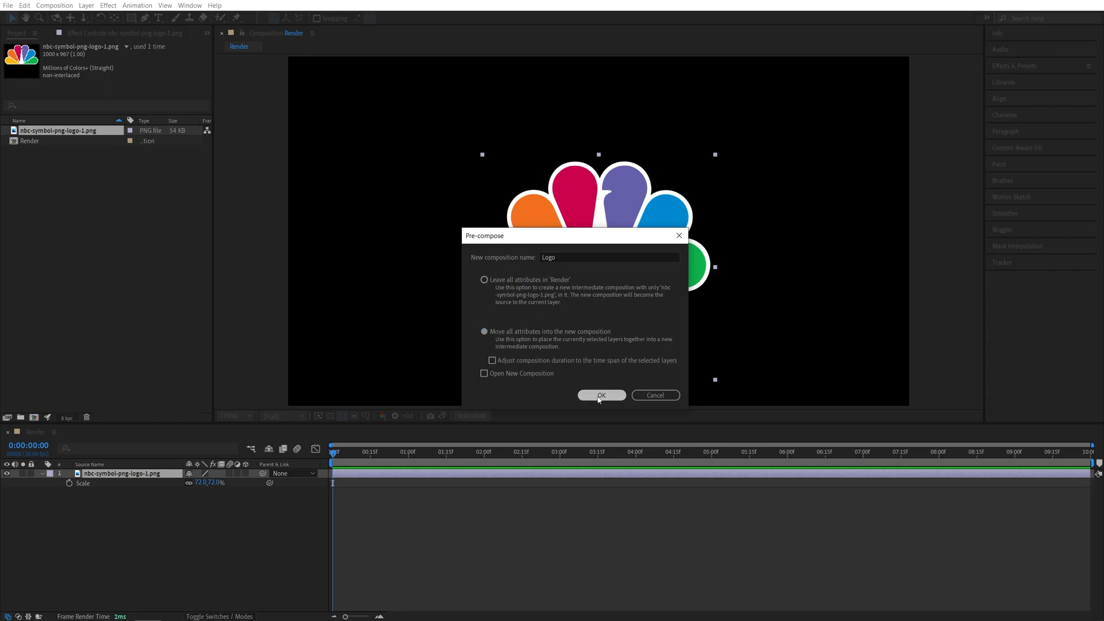
pyautogui.click(600, 395)
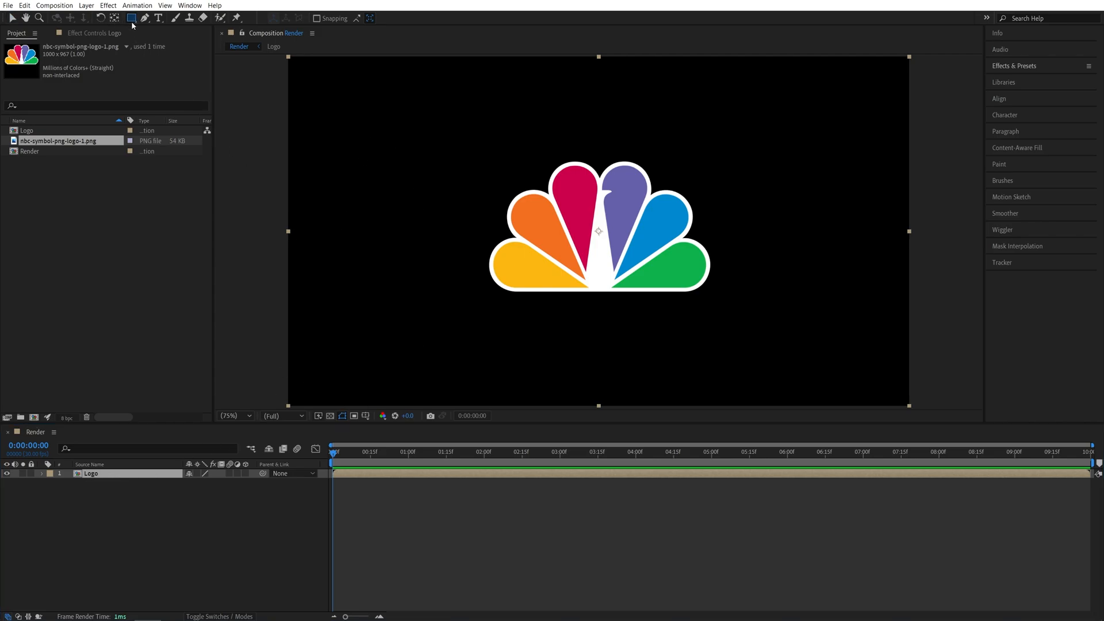
# Draw a tall rectangle mask, keyframe it sweeping left to right, and feather it 70 pixels.
pyautogui.moveTo(303, 62); pyautogui.dragTo(326, 130)
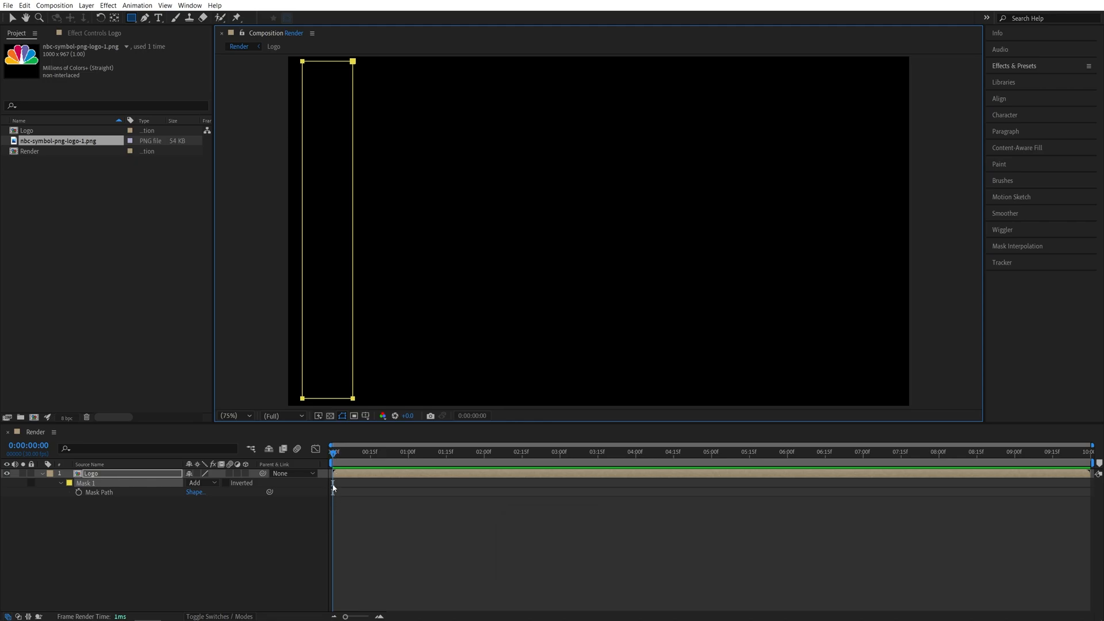
pyautogui.click(78, 491)
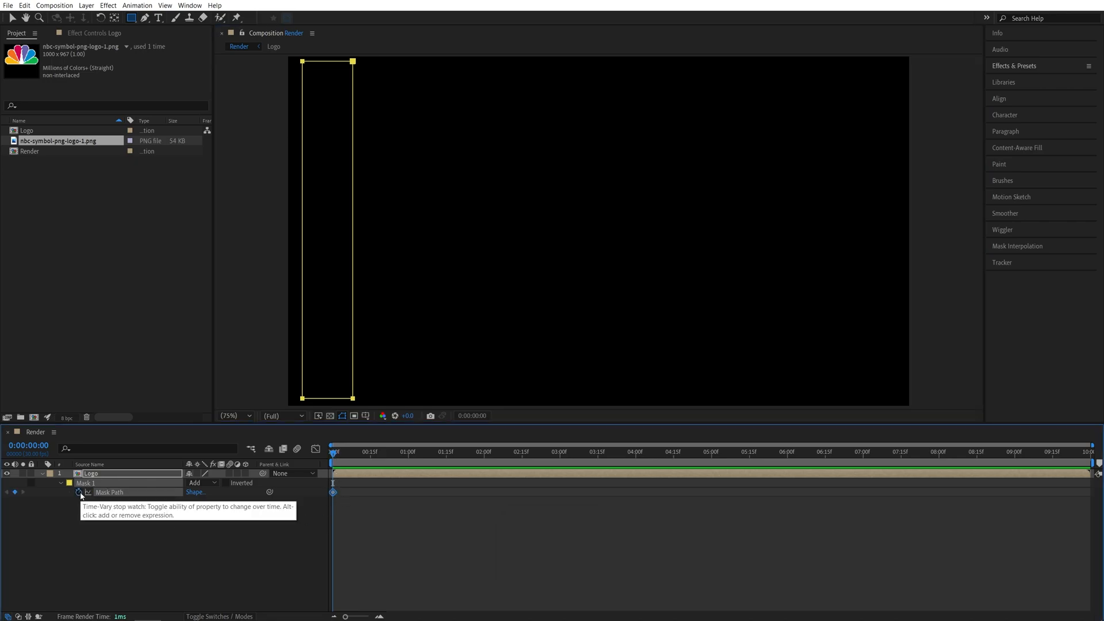
pyautogui.moveTo(13, 21)
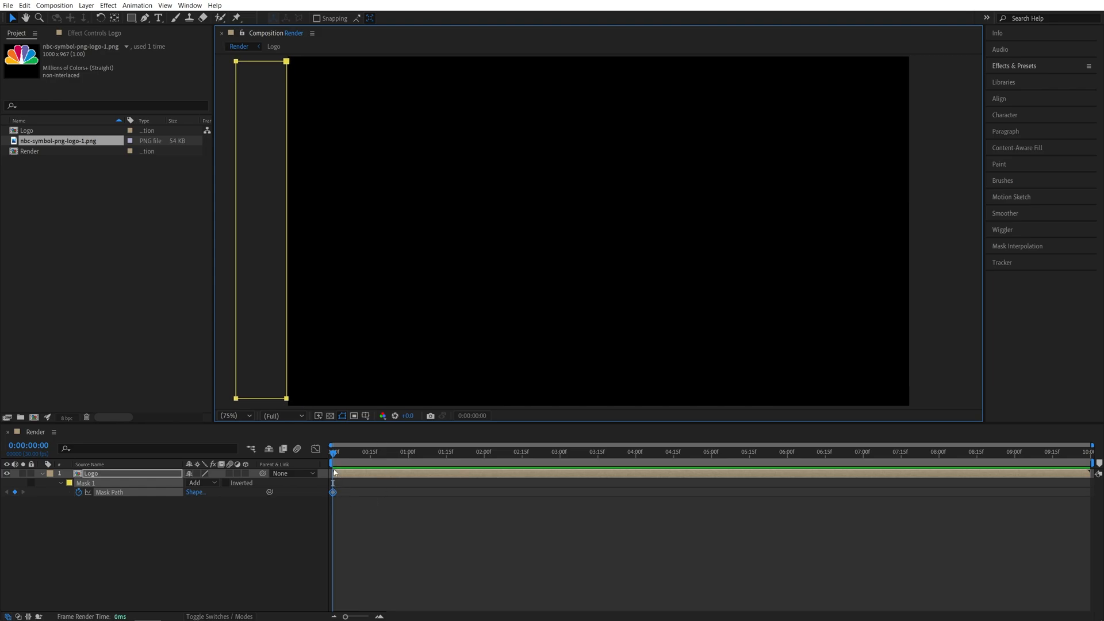
pyautogui.click(760, 452)
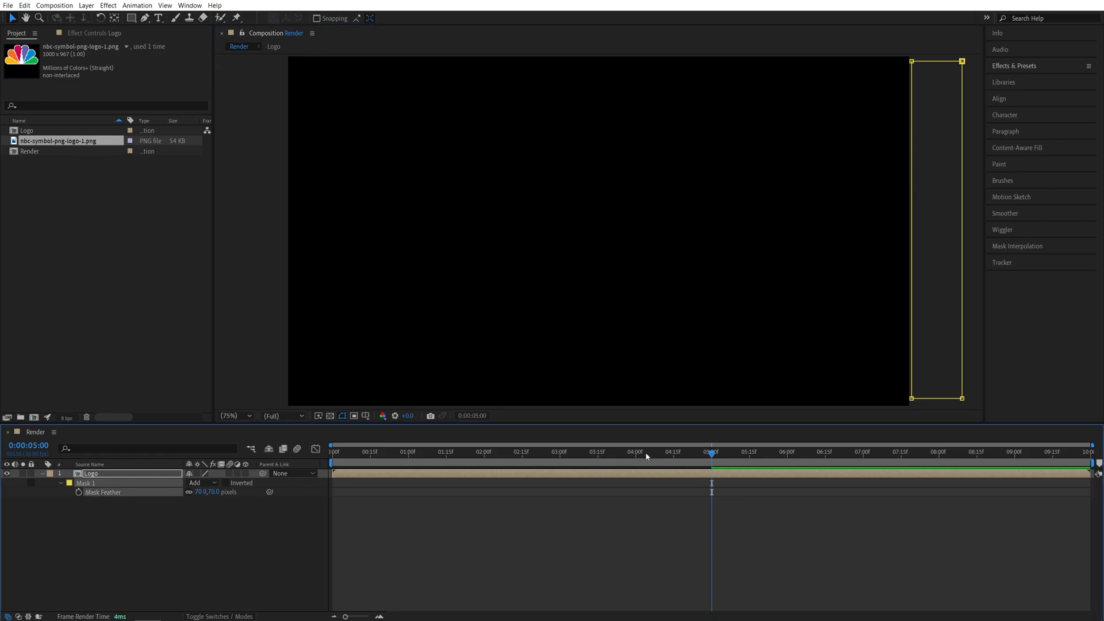
pyautogui.click(535, 452)
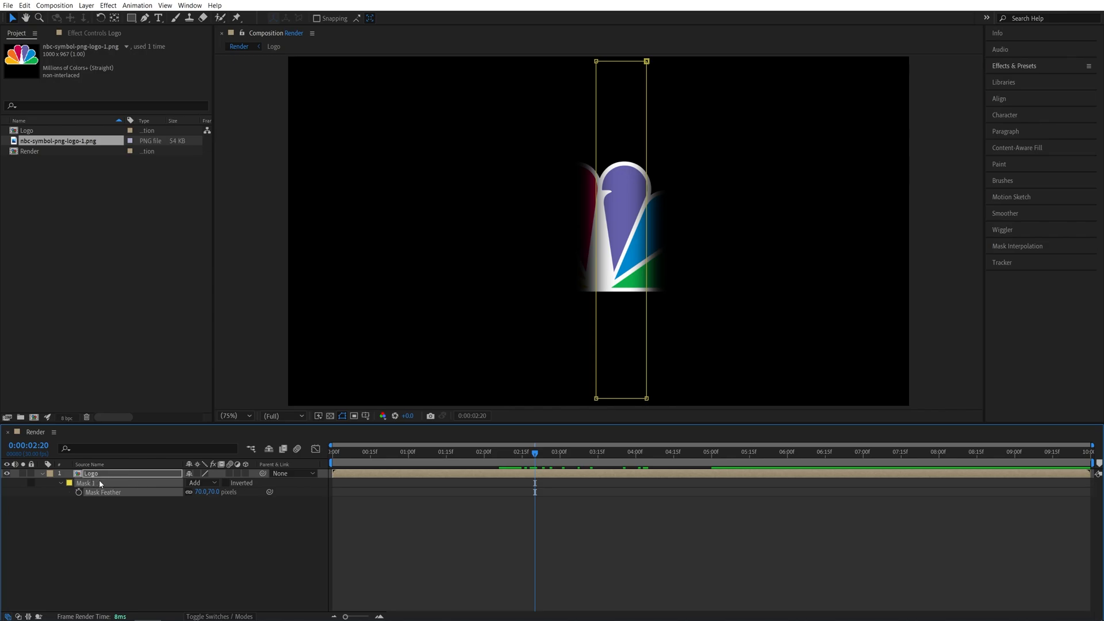
# Pre-compose the masked logo as 'Emitter', enable its 3D switch, and hide the layer.
pyautogui.click(86, 5)
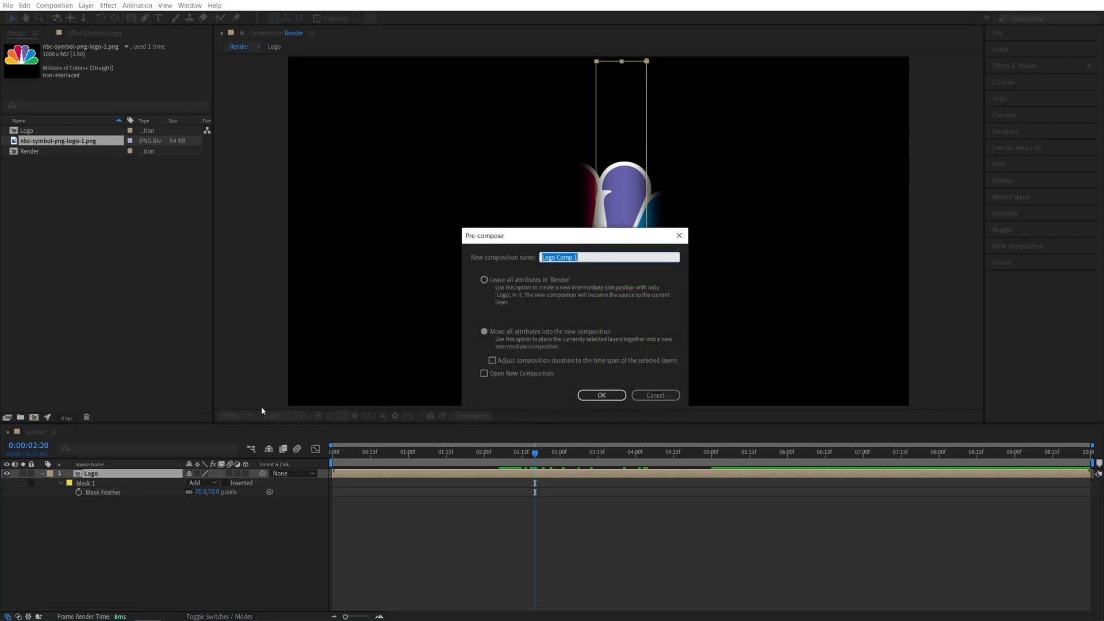
pyautogui.write('Emitter')
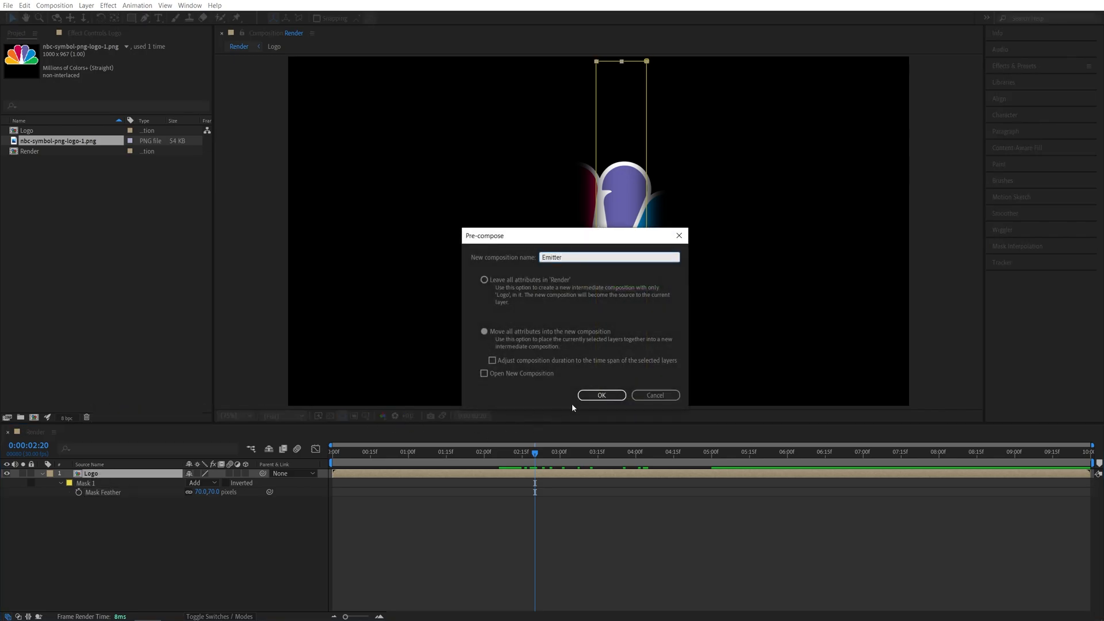
pyautogui.click(601, 395)
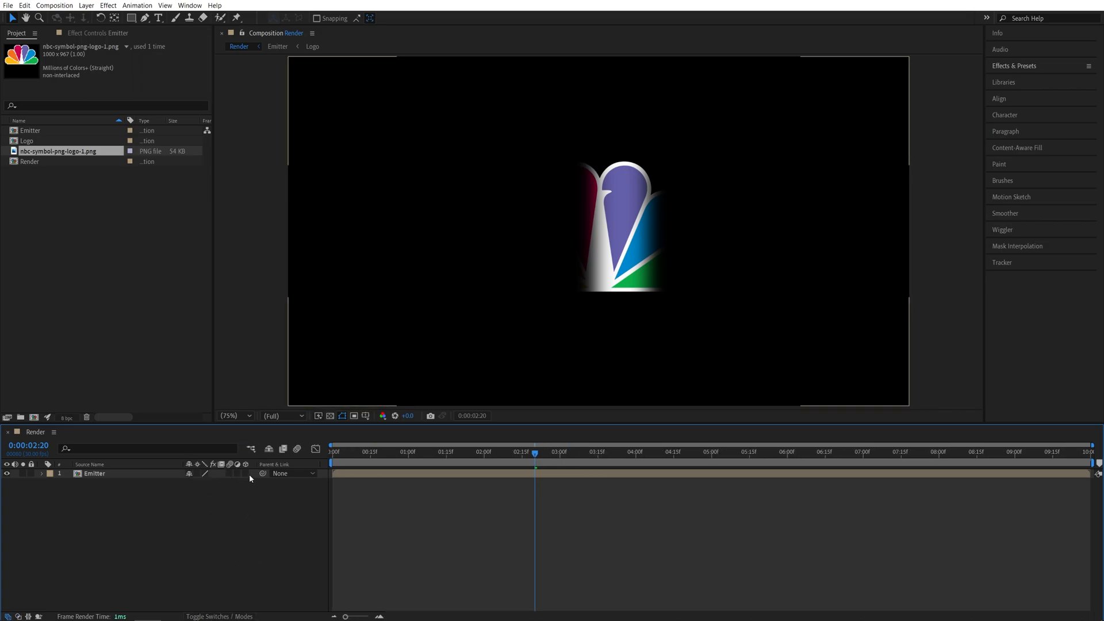
pyautogui.click(245, 473)
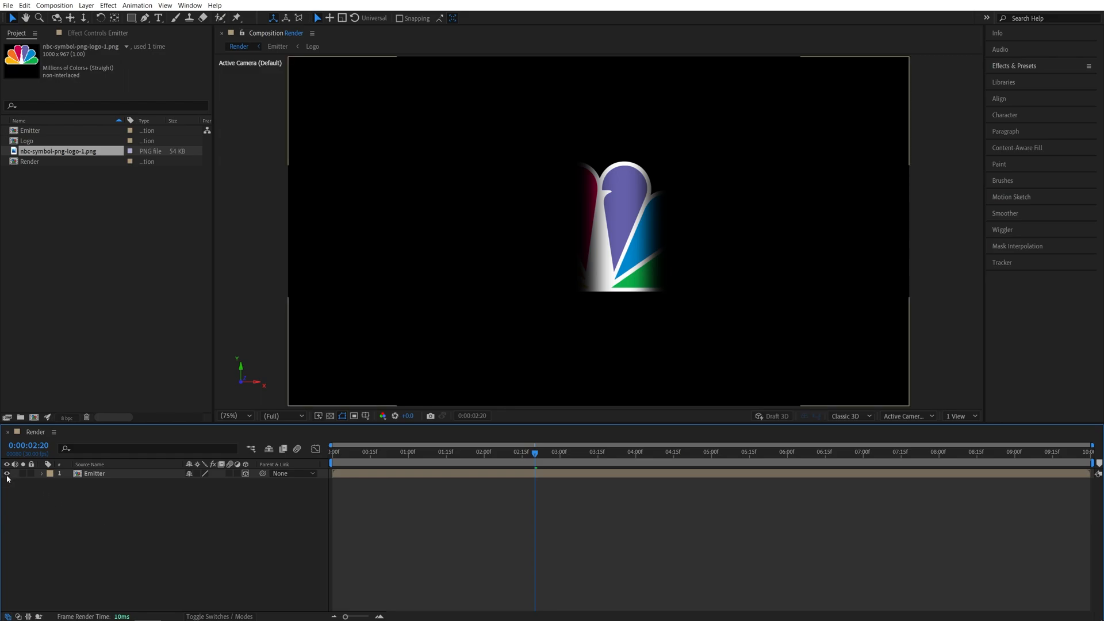
pyautogui.click(7, 473)
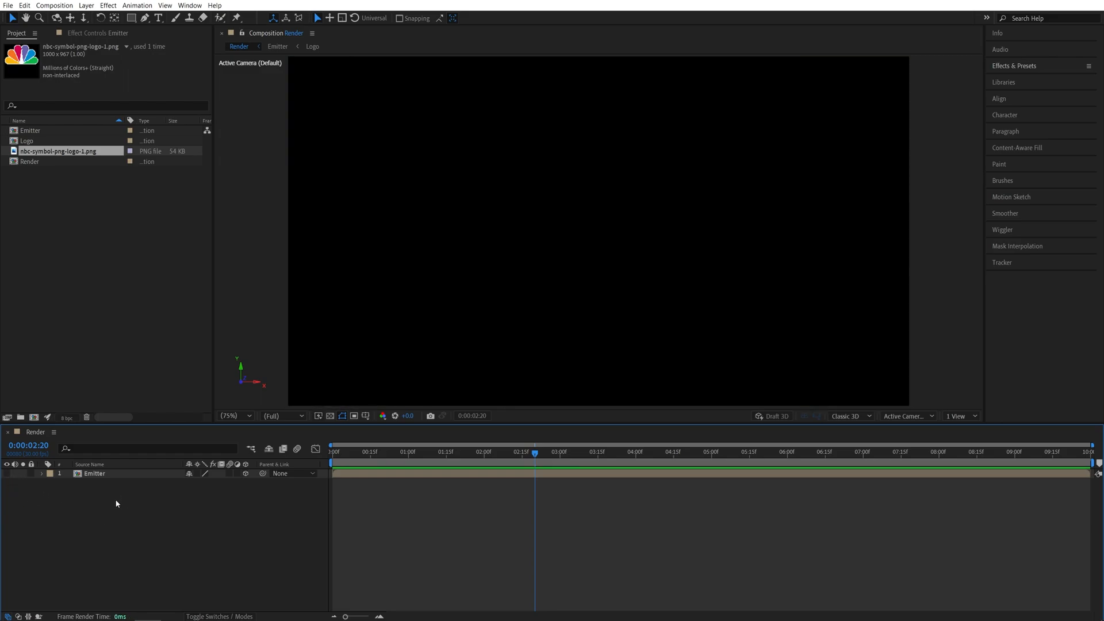
# Create a new solid layer named 'Particular'.
pyautogui.click(85, 5)
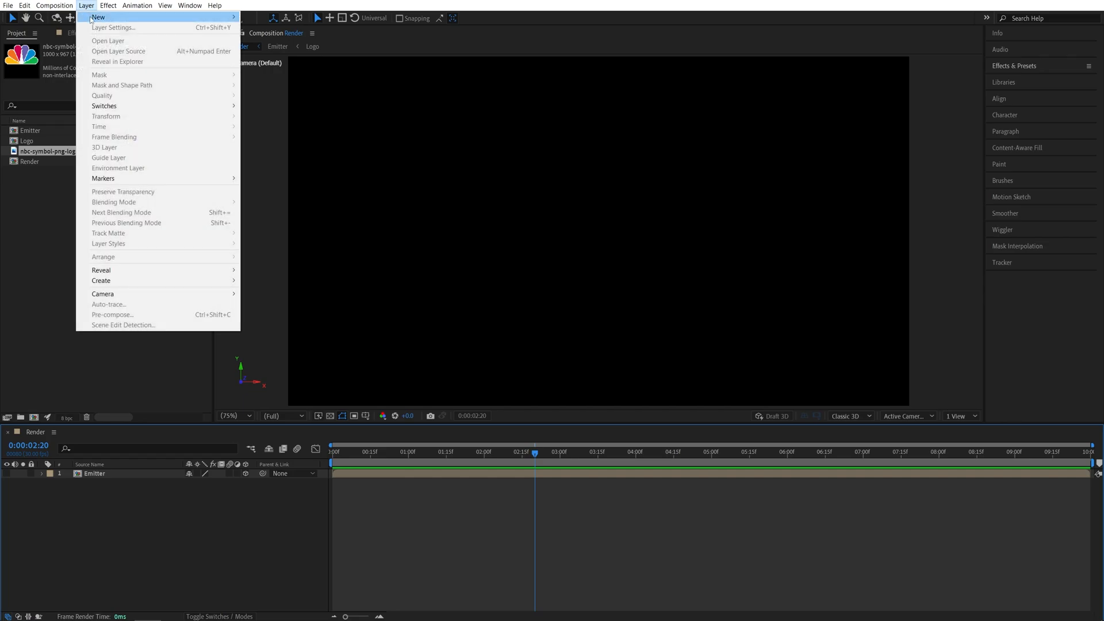
pyautogui.click(100, 280)
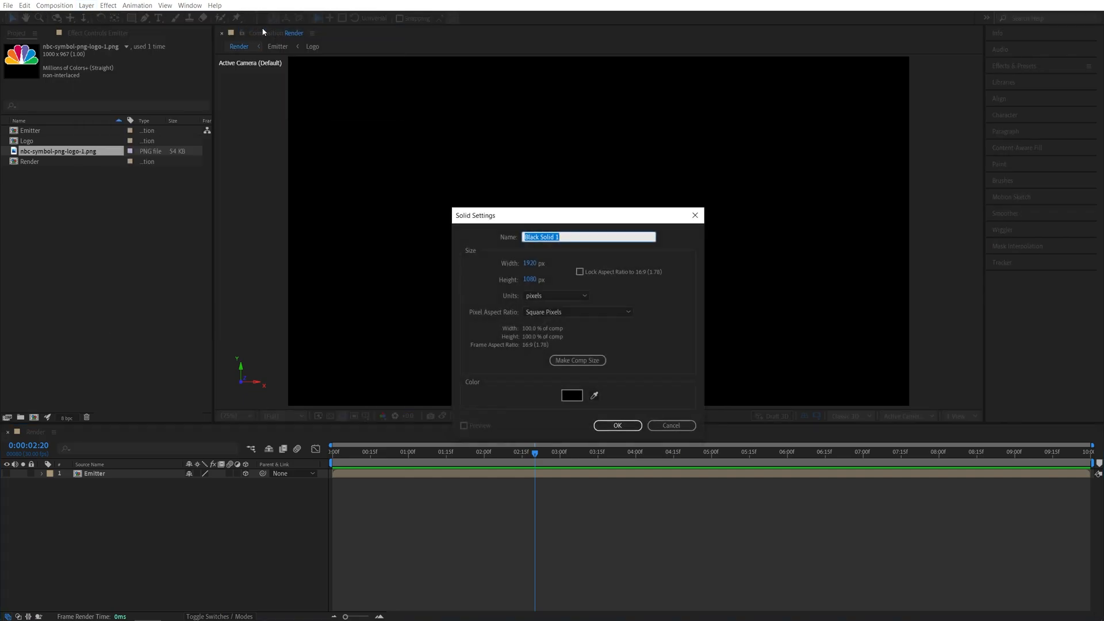
pyautogui.write('Particular')
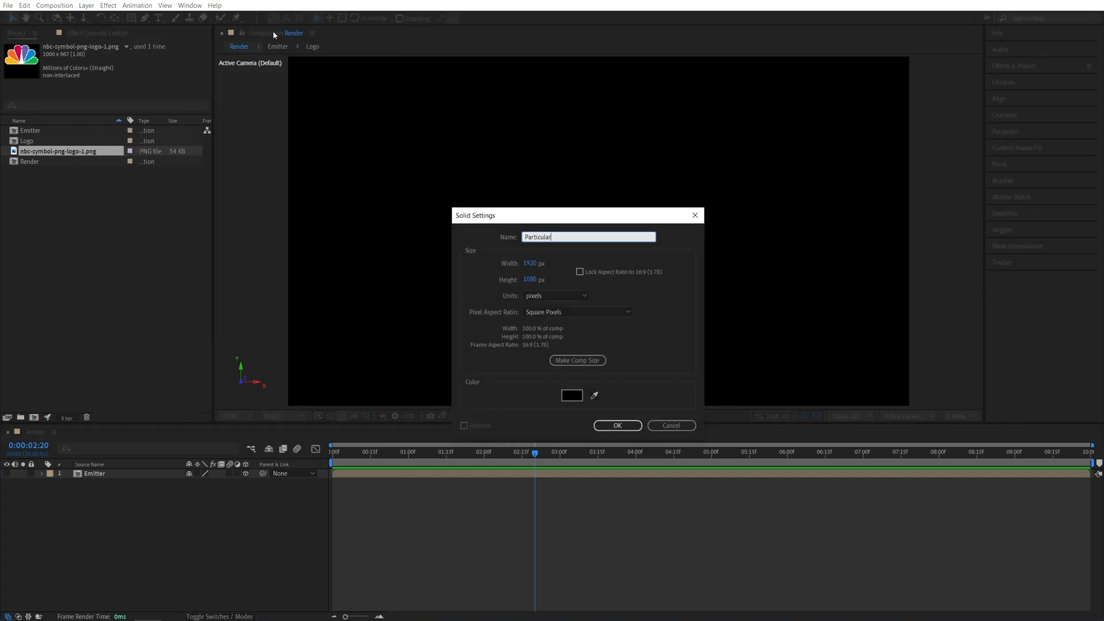
pyautogui.click(617, 425)
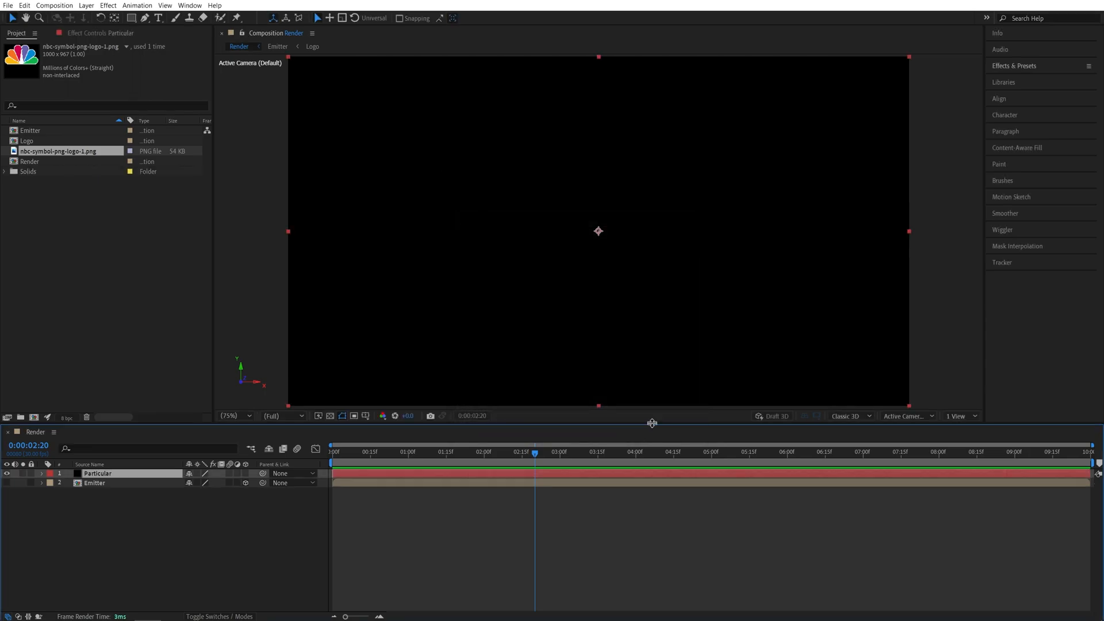
# Search the effects library for 'particular' and apply Trapcode Particular to the solid.
pyautogui.click(1014, 66)
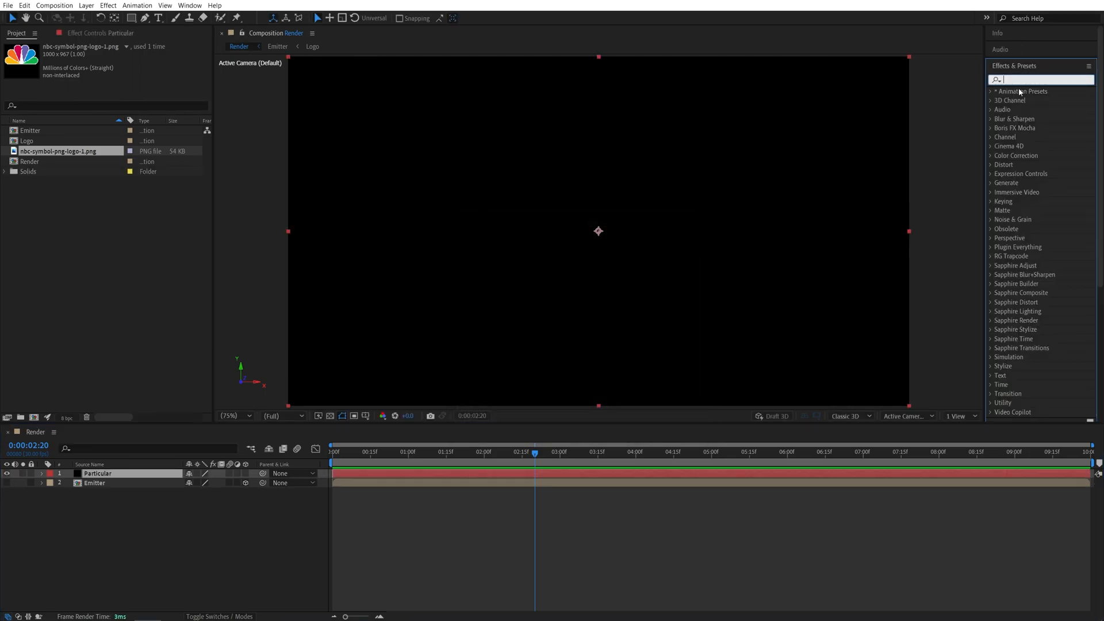
pyautogui.write('particular')
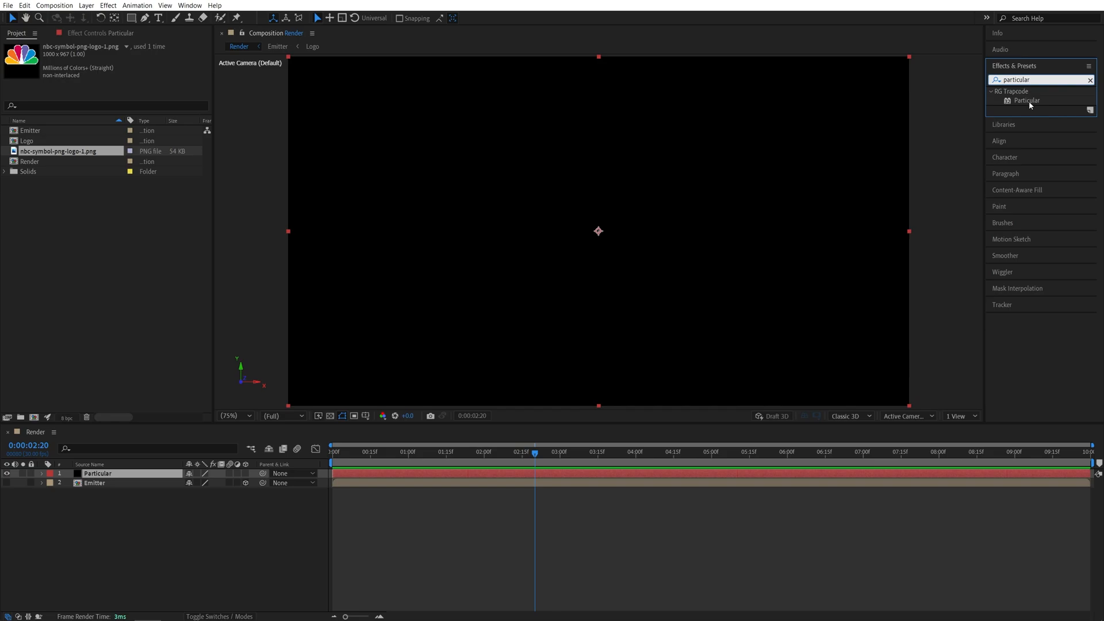
pyautogui.doubleClick(1028, 100)
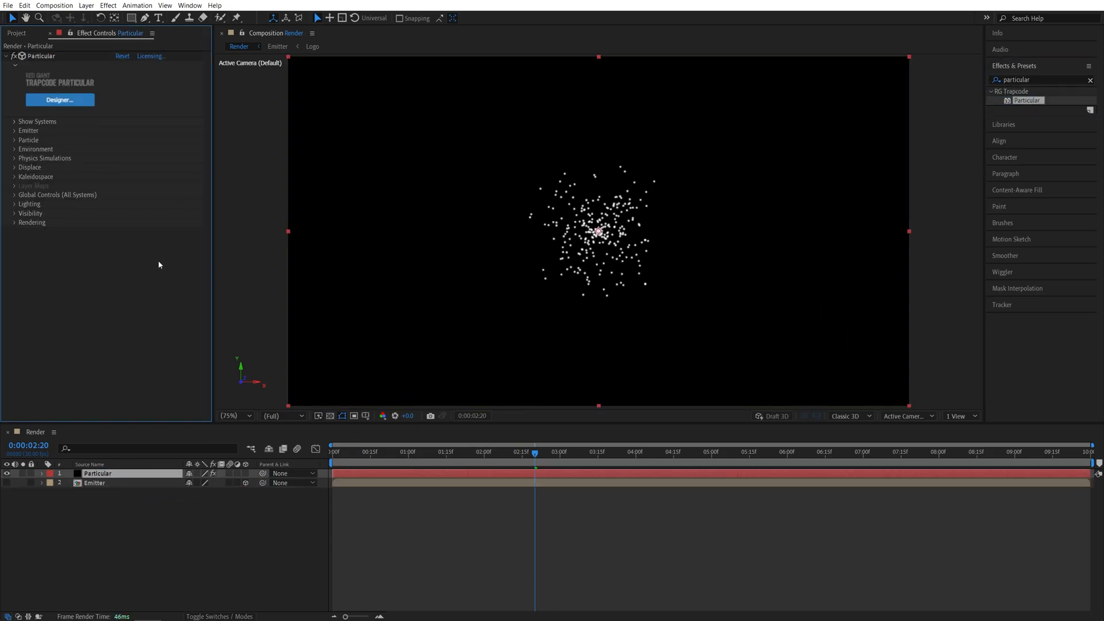
pyautogui.moveTo(108, 228)
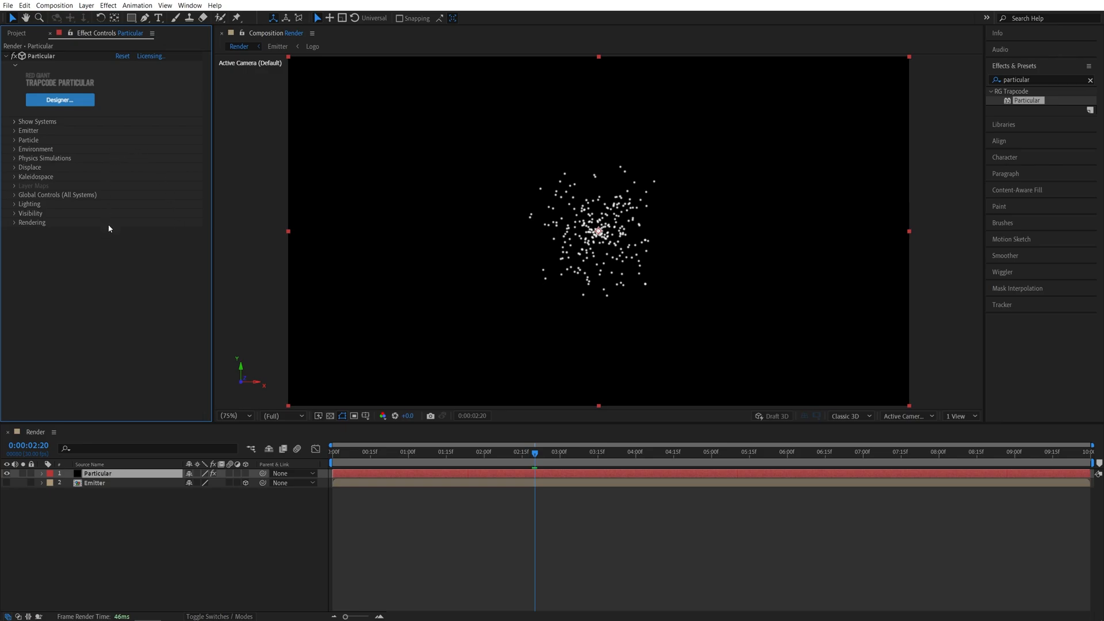
# Set Particular's Emitter Type to Layer, using the Emitter layer as the particle source.
pyautogui.click(579, 451)
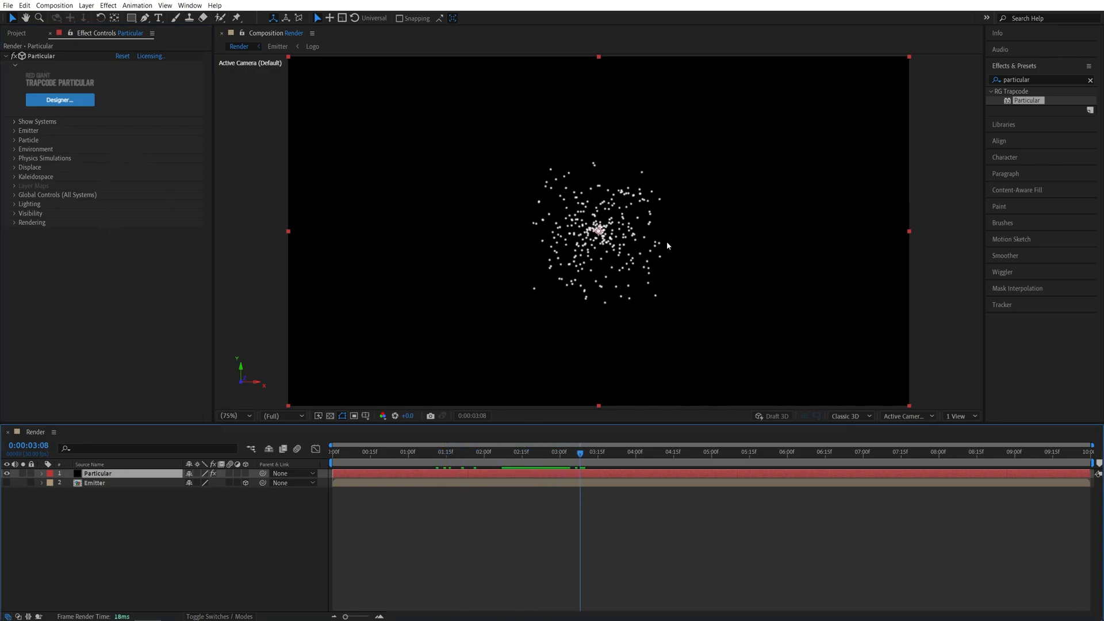
pyautogui.moveTo(29, 142)
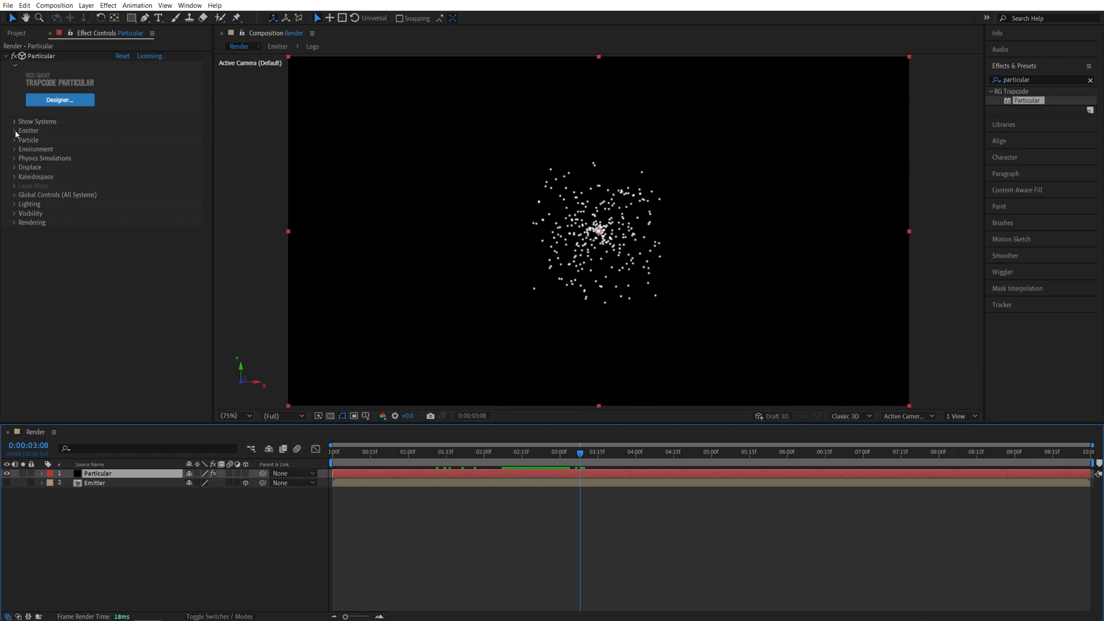
pyautogui.click(151, 139)
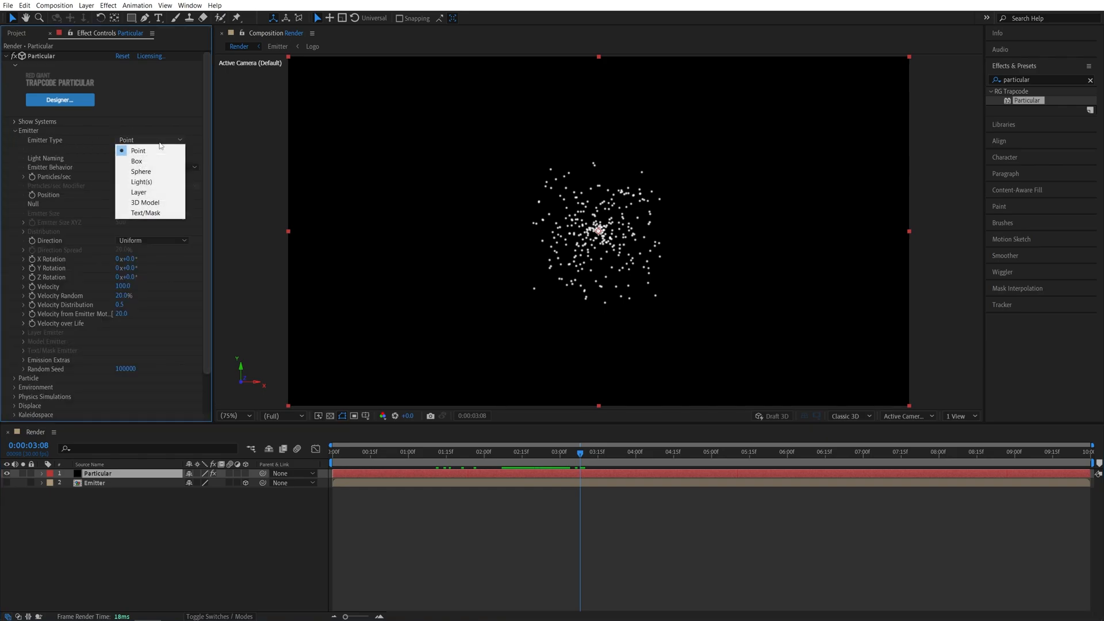
pyautogui.click(139, 191)
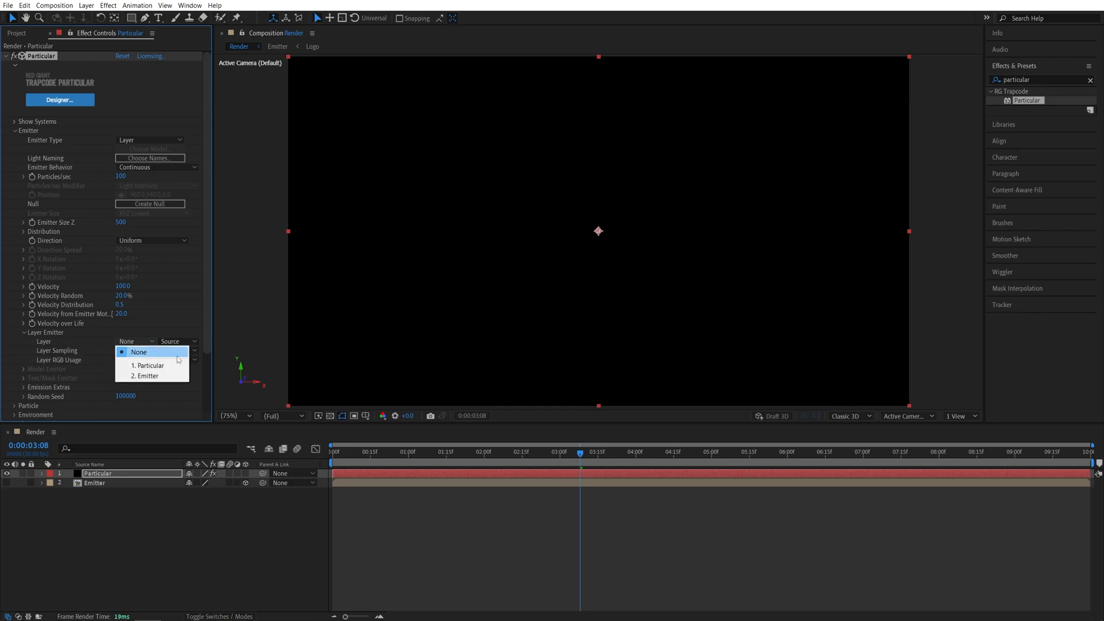
pyautogui.click(147, 352)
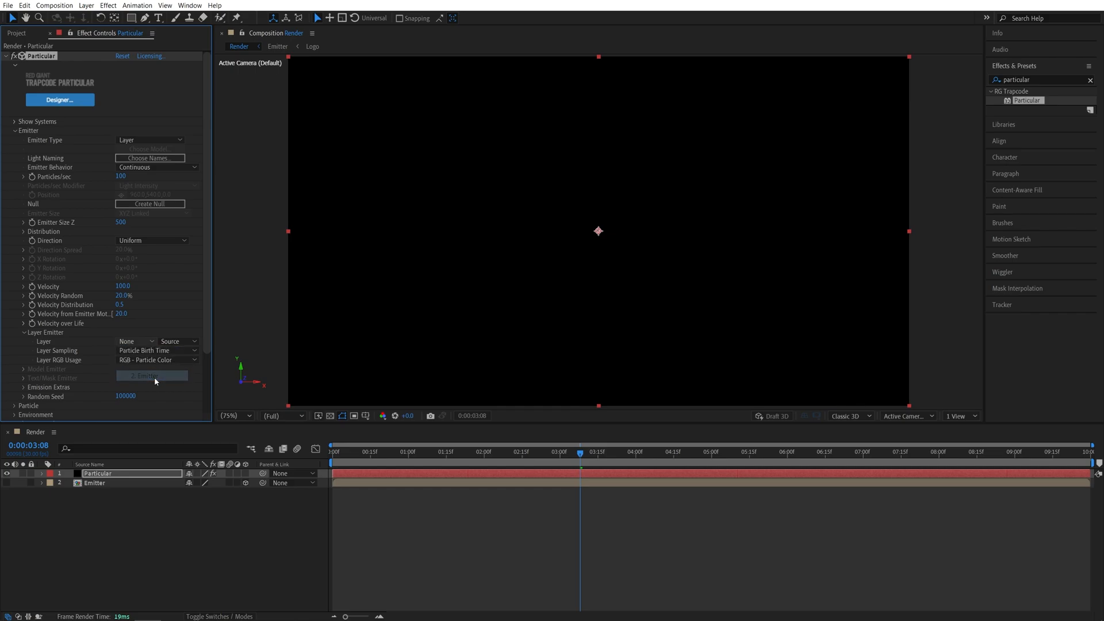
pyautogui.click(149, 376)
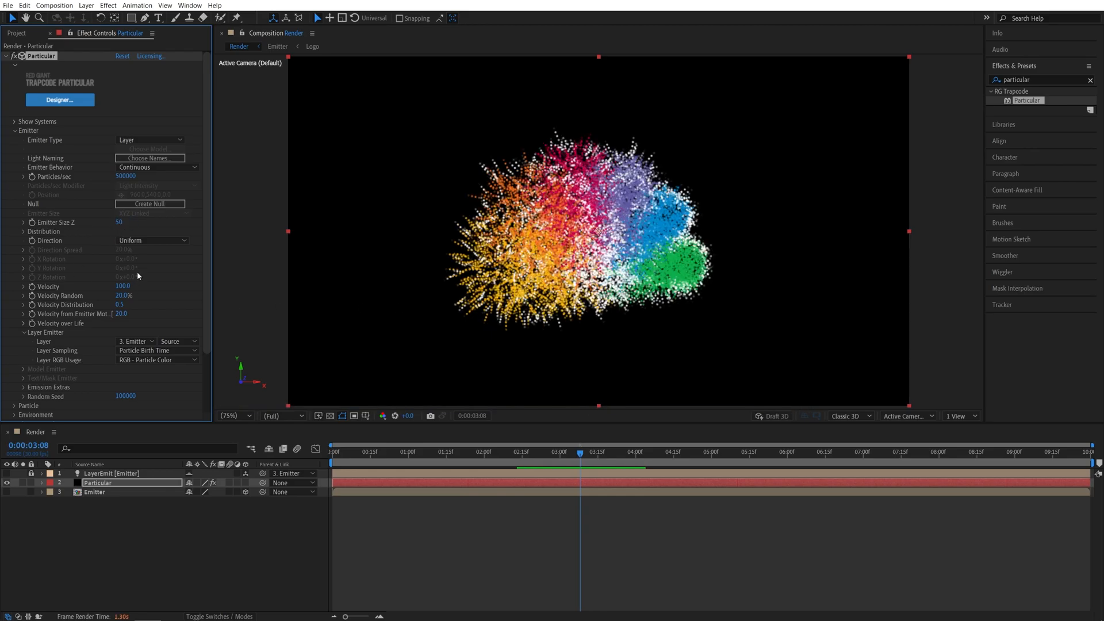
# Set particle Life 2.0 with random life and size, plus falling Size and Opacity Over Life.
pyautogui.scroll(-3)
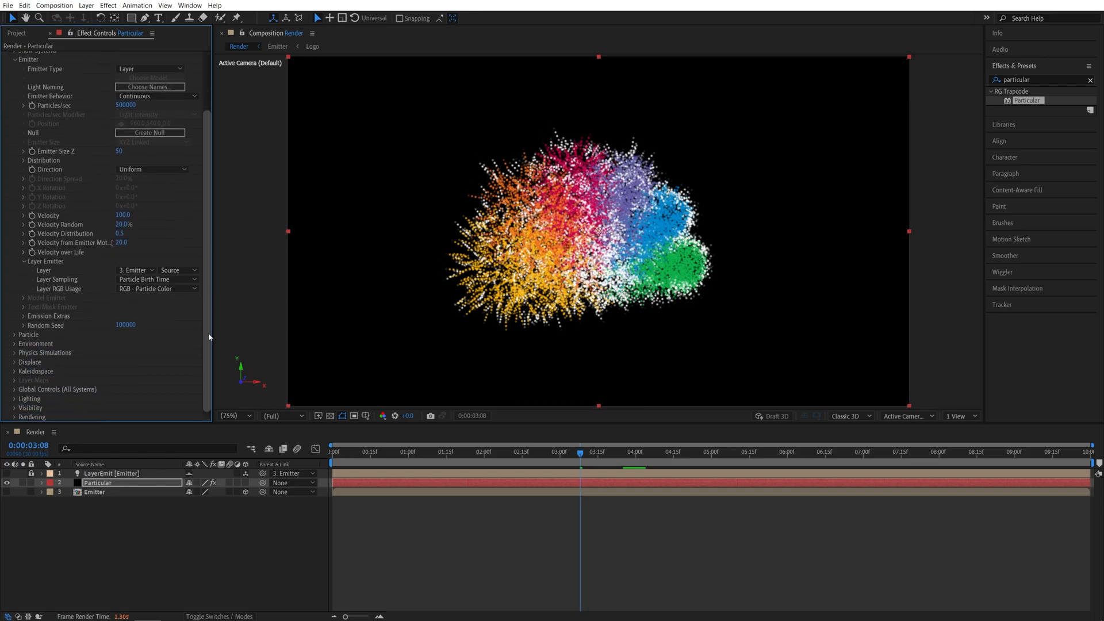
pyautogui.scroll(-3)
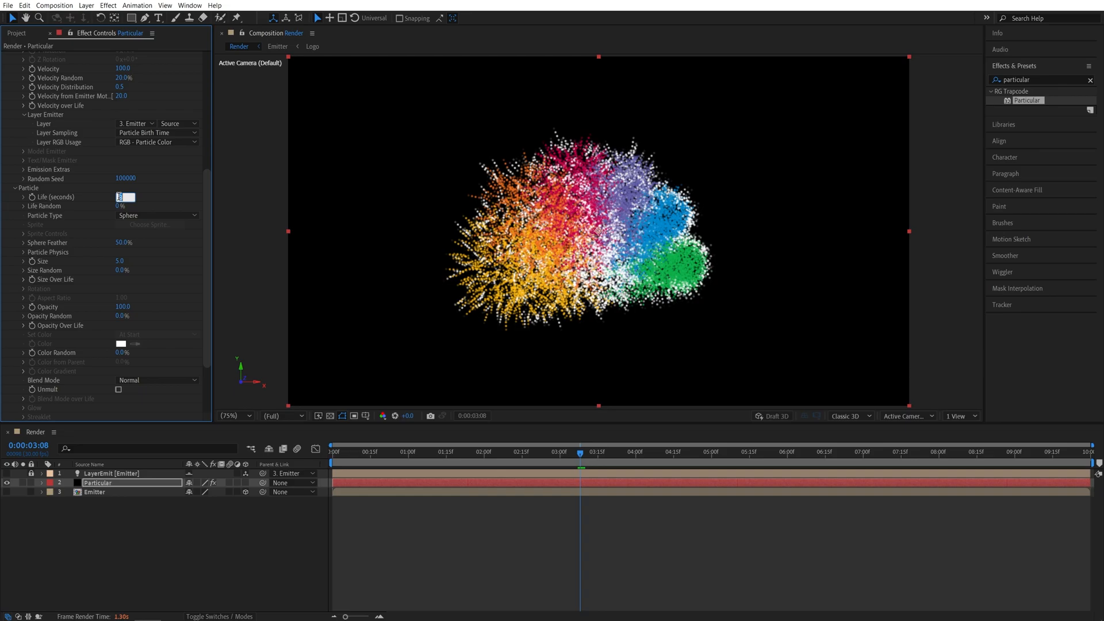
pyautogui.write('2.0')
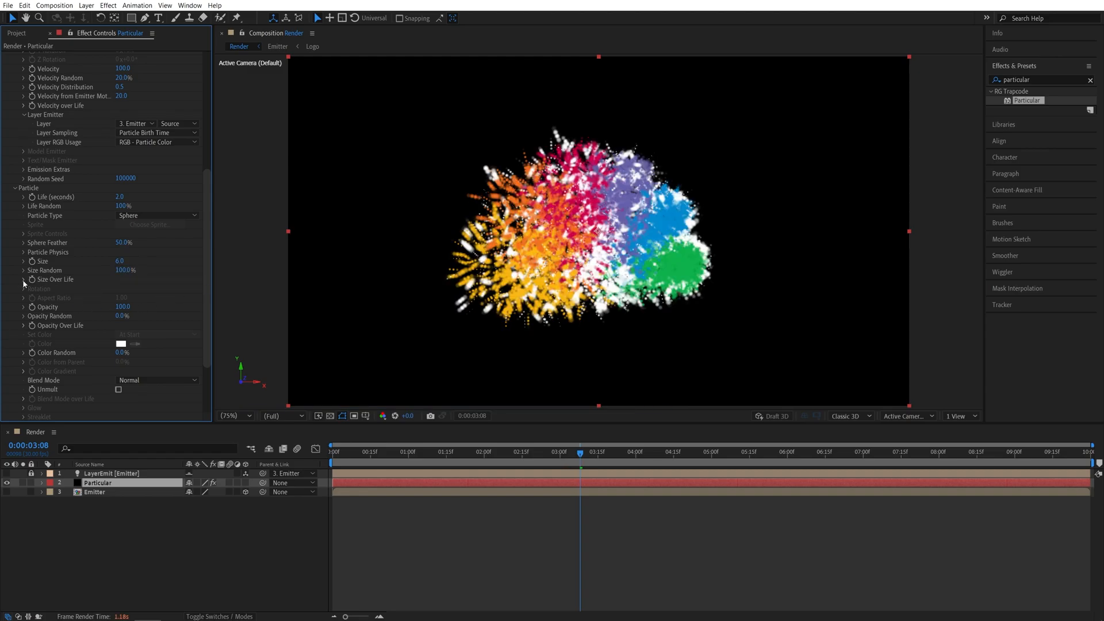
pyautogui.click(25, 279)
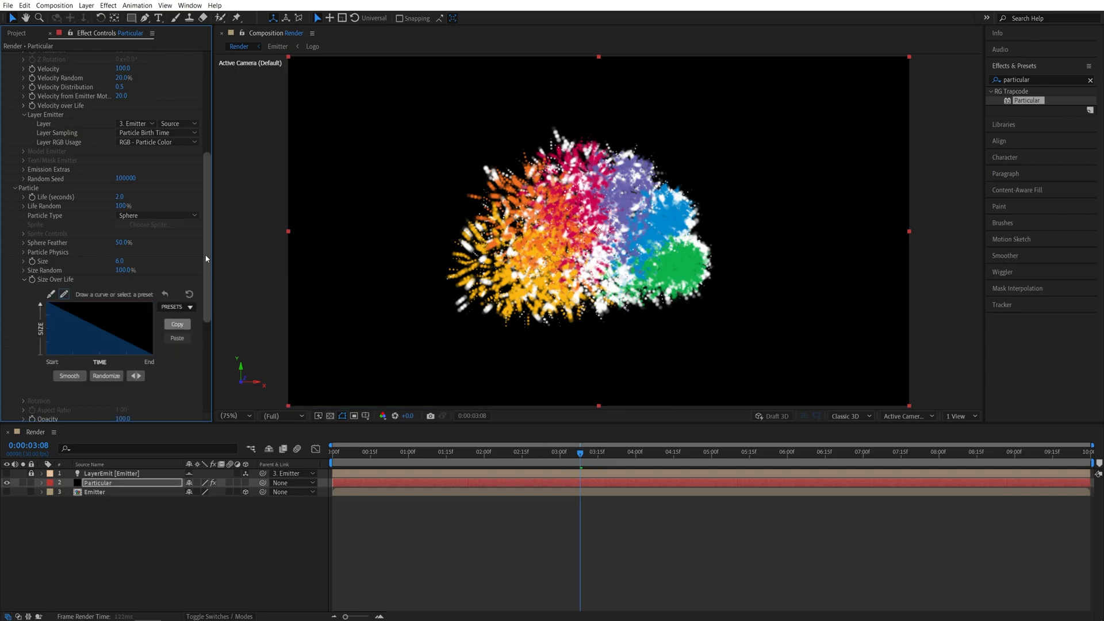
pyautogui.scroll(-3)
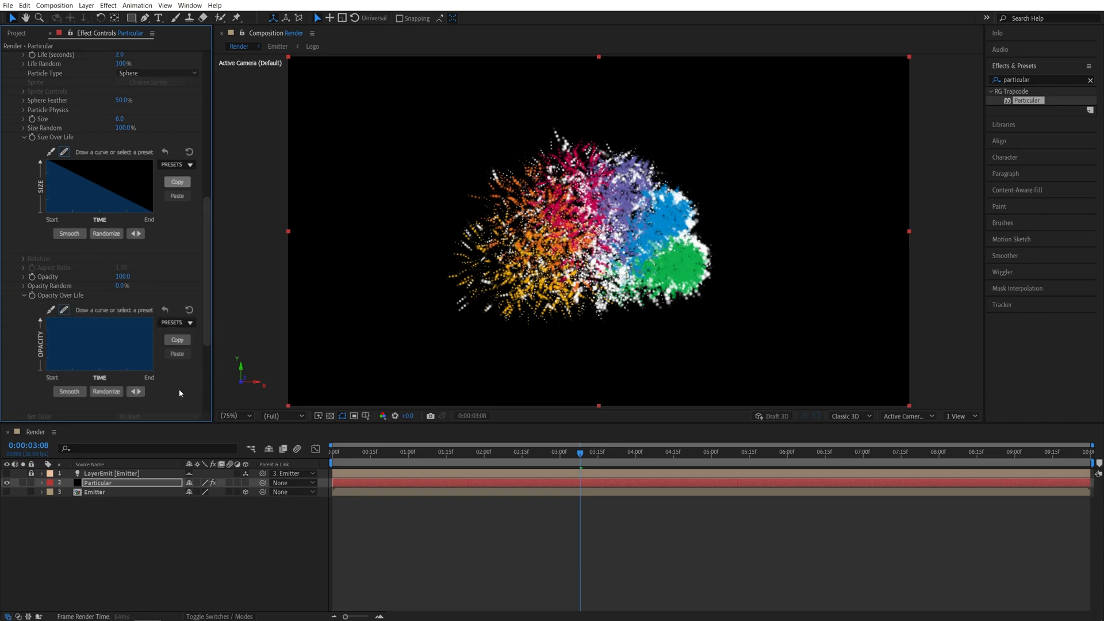
pyautogui.scroll(-3)
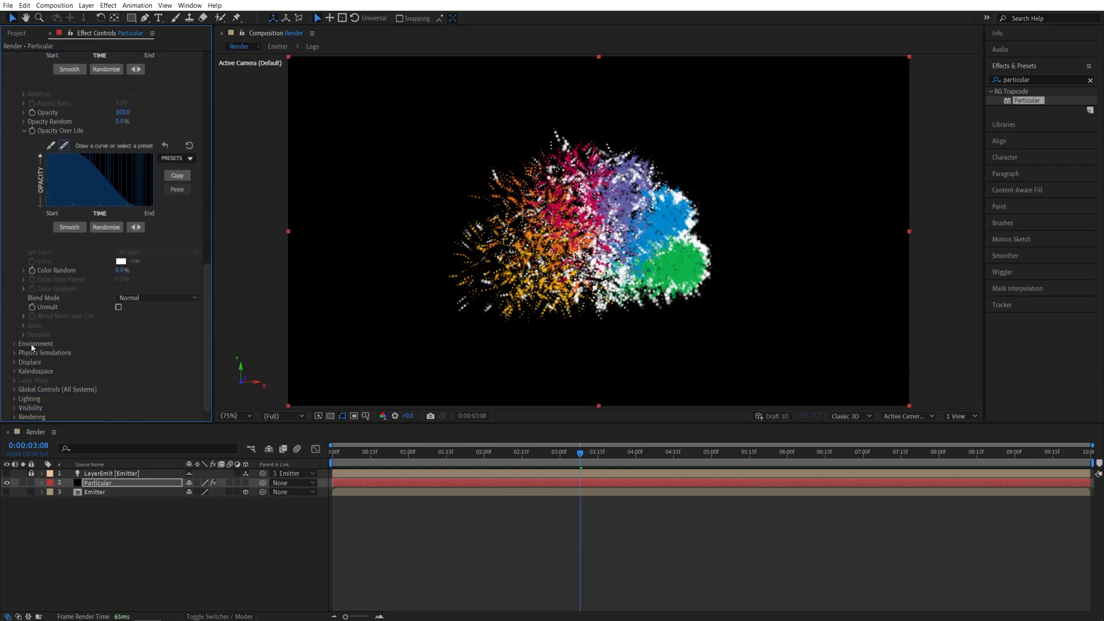
# Set Environment gravity and wind, with Air Turbulence Affect Position at 100.
pyautogui.click(15, 344)
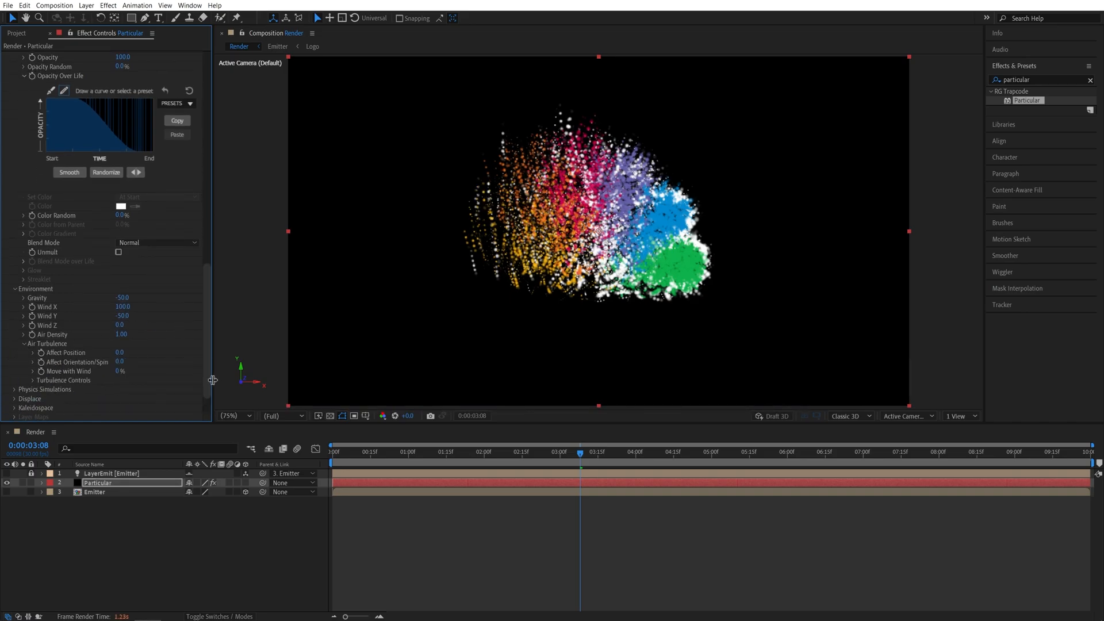
pyautogui.doubleClick(120, 353)
pyautogui.write('100')
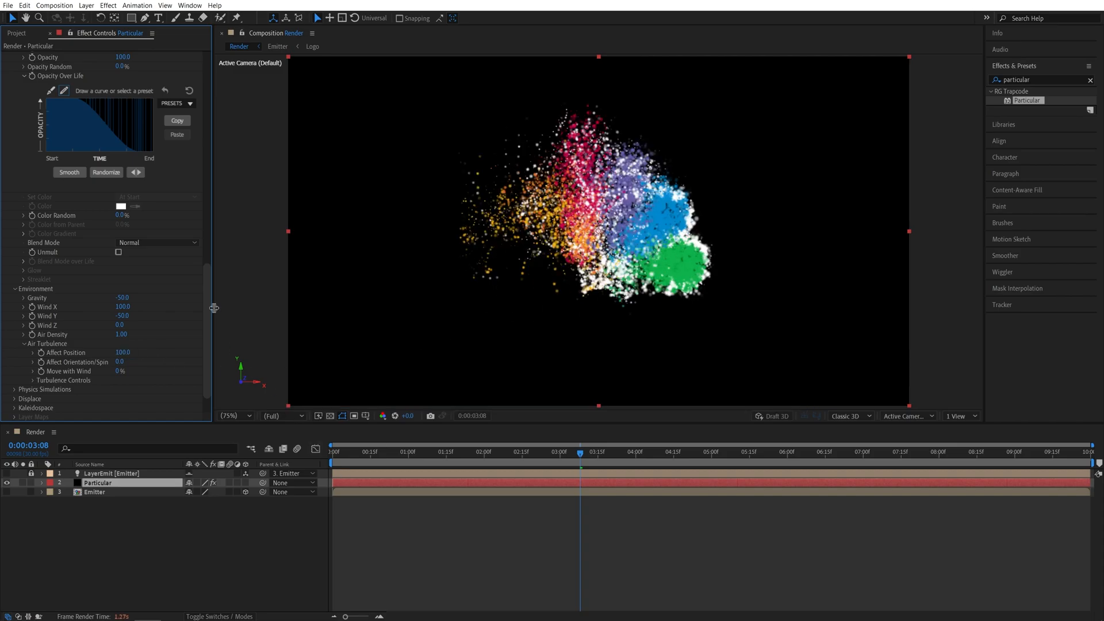
pyautogui.scroll(-3)
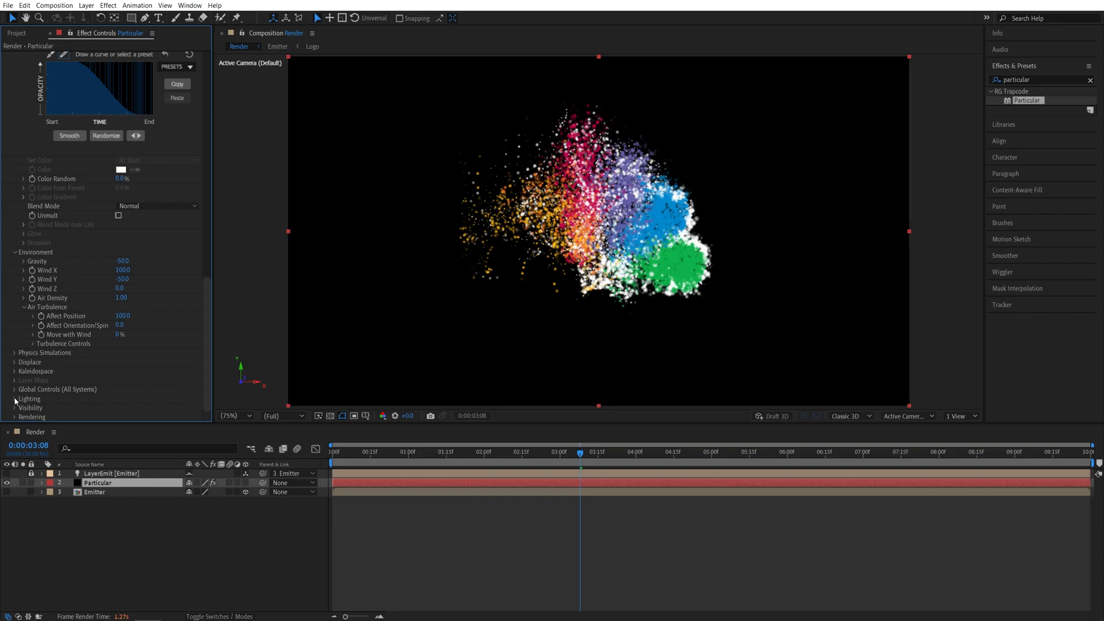
# Enable Shadowlets under Lighting and preview the particles at two moments.
pyautogui.click(15, 399)
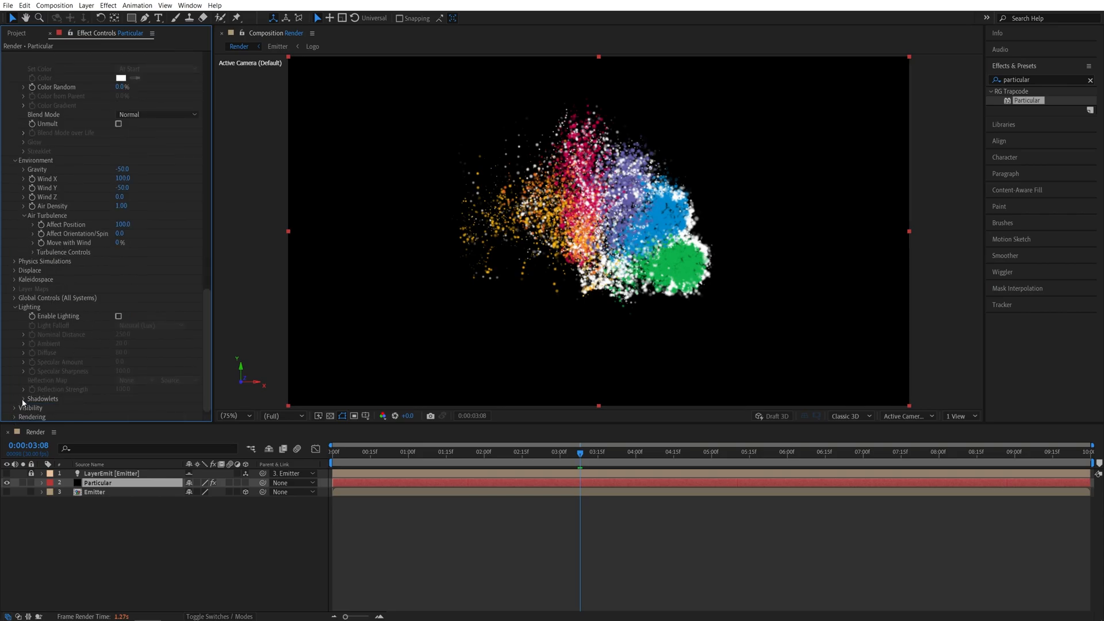
pyautogui.click(18, 399)
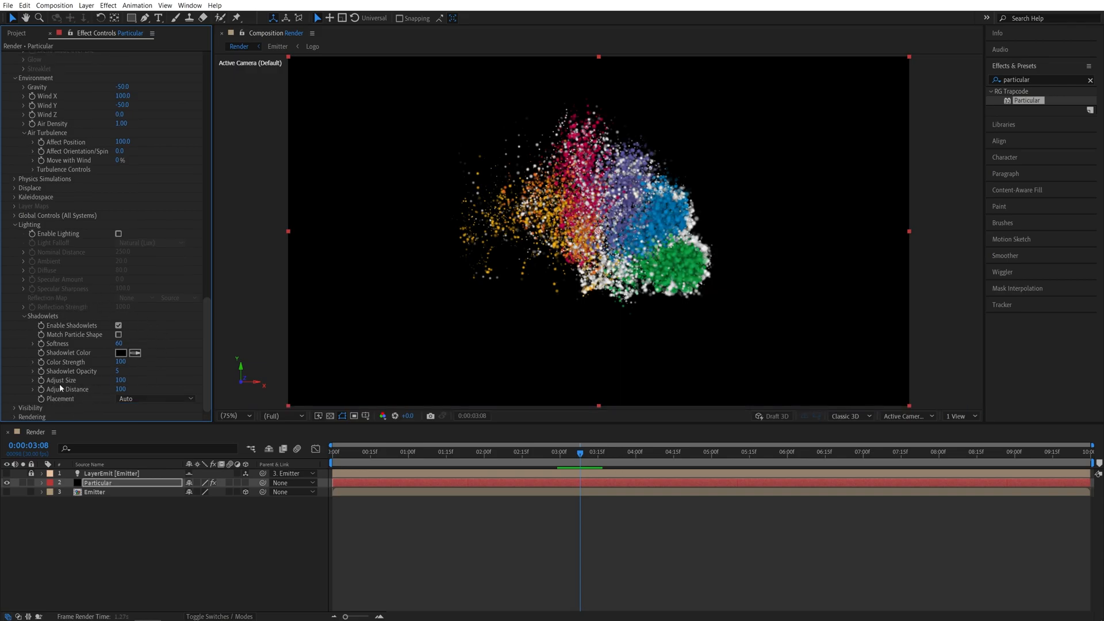
pyautogui.click(415, 452)
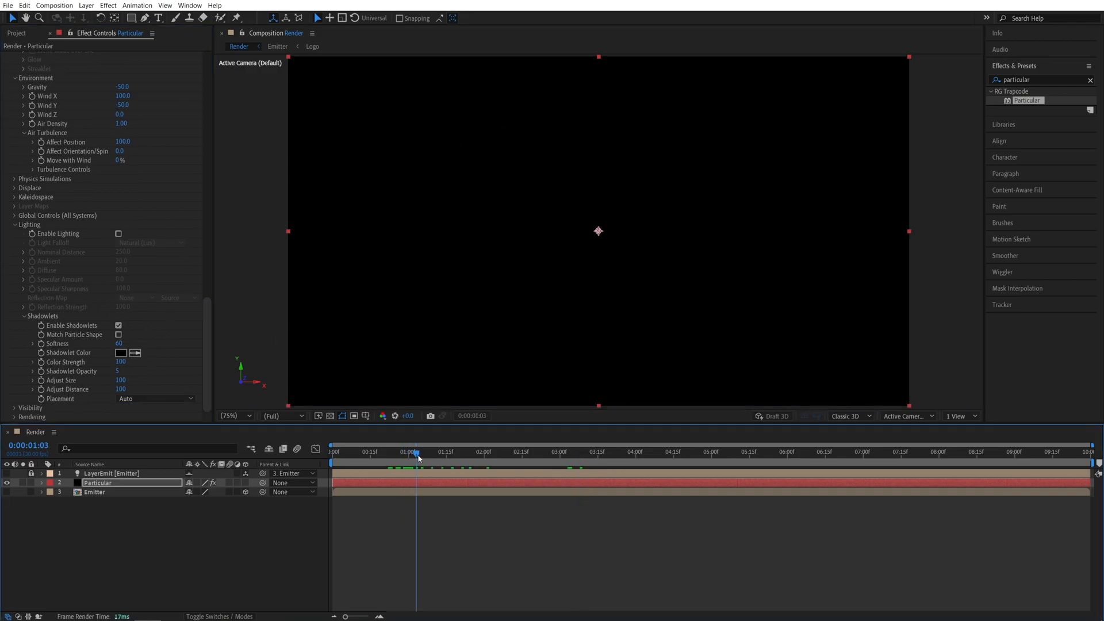
pyautogui.click(520, 451)
pyautogui.write('curves')
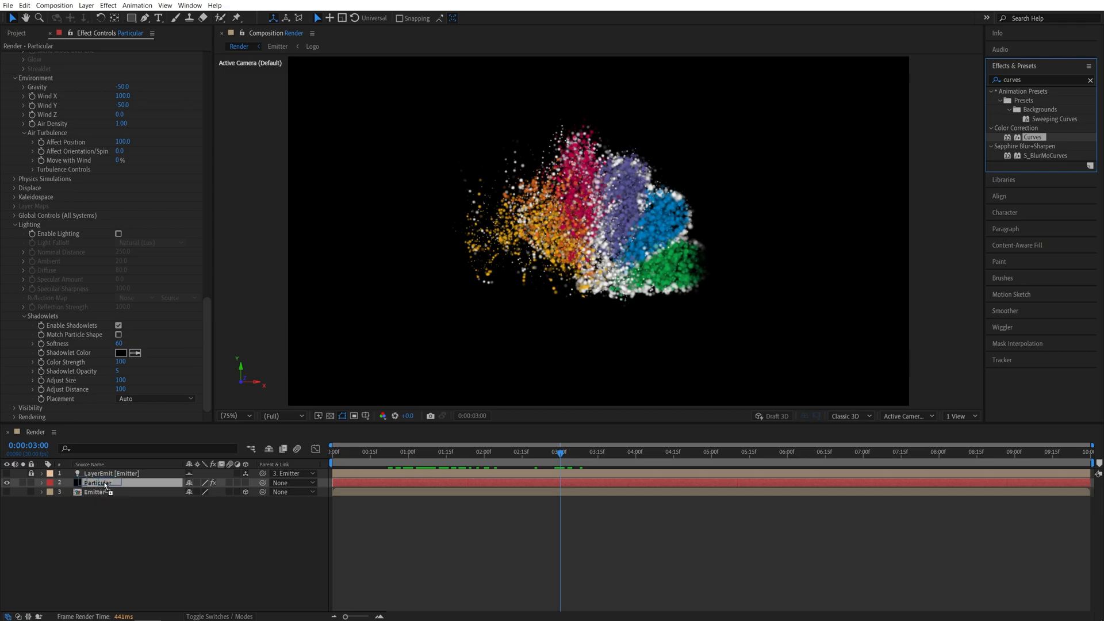
# Apply Curves to the Particular layer and lift the RGB curve to brighten the particles.
pyautogui.doubleClick(1030, 137)
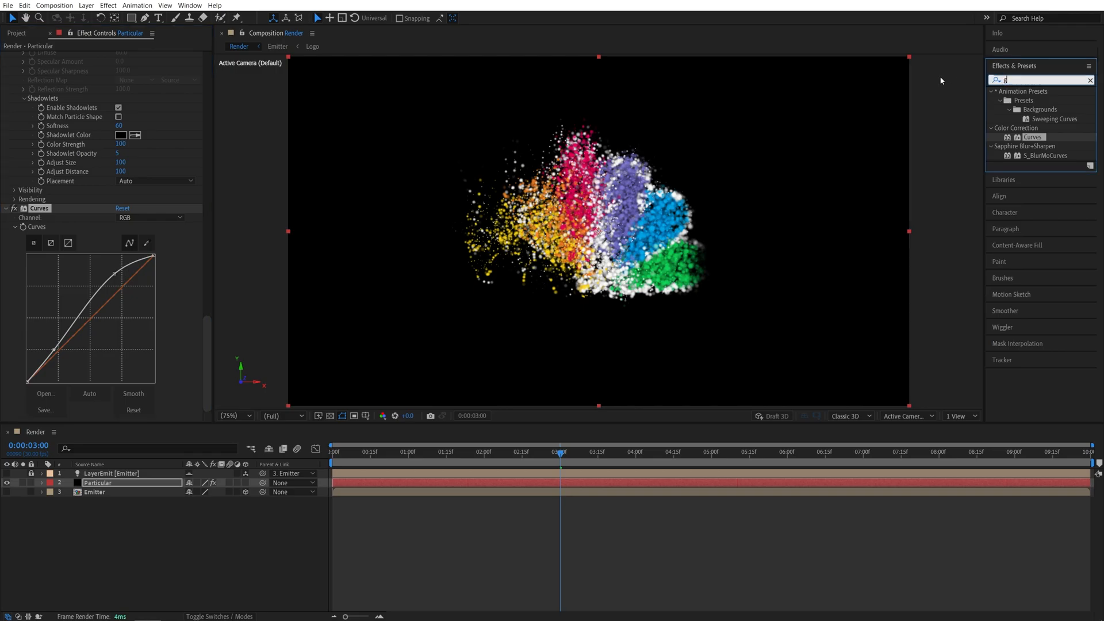
# Apply Glow to the particles with a 70% threshold and 200 radius.
pyautogui.write('glow')
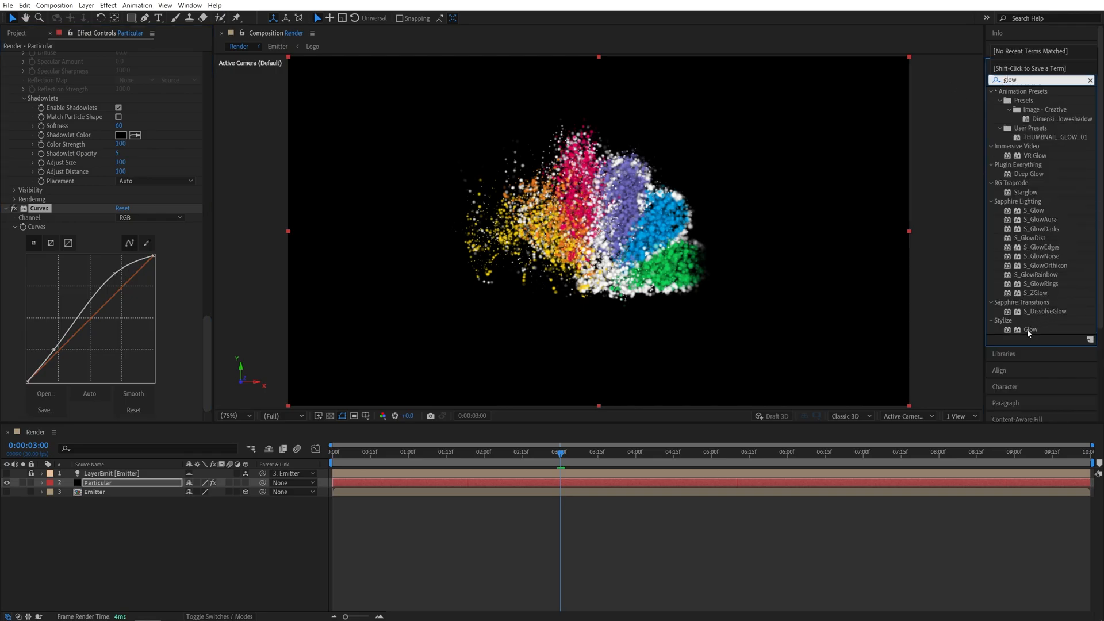
pyautogui.click(1031, 329)
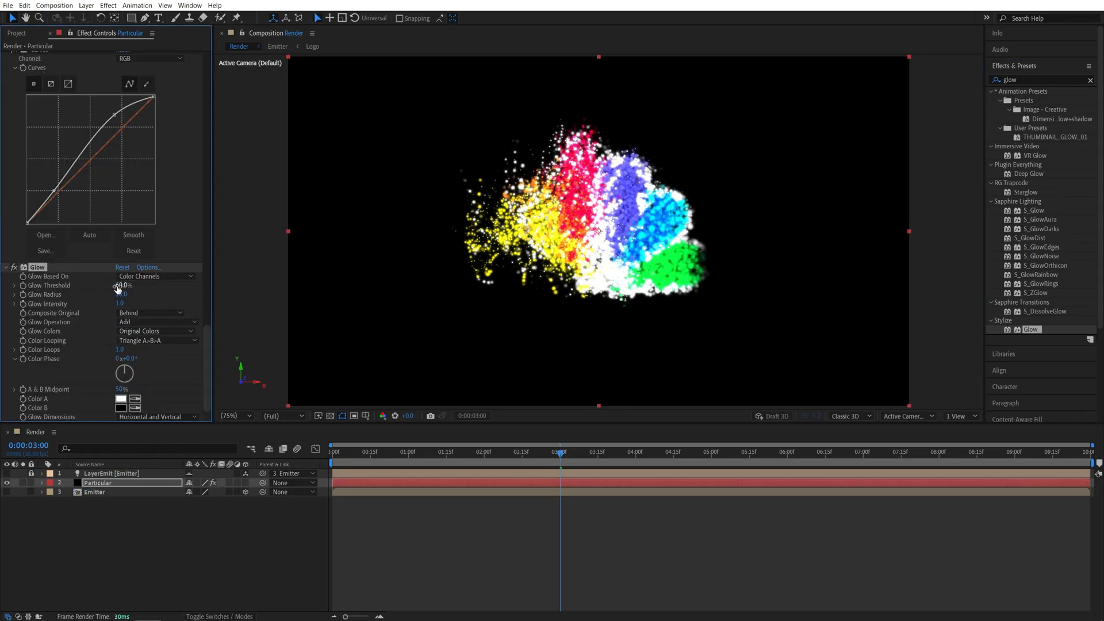
pyautogui.doubleClick(125, 285)
pyautogui.write('200')
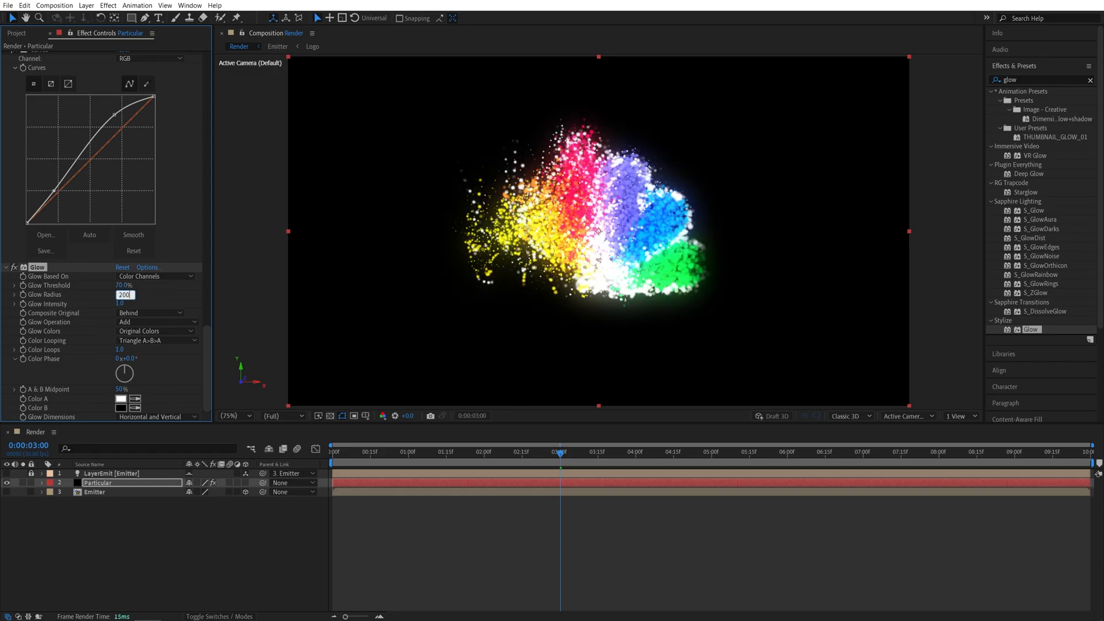
# Scrub from near the start to just past three seconds to preview the glow.
pyautogui.click(396, 451)
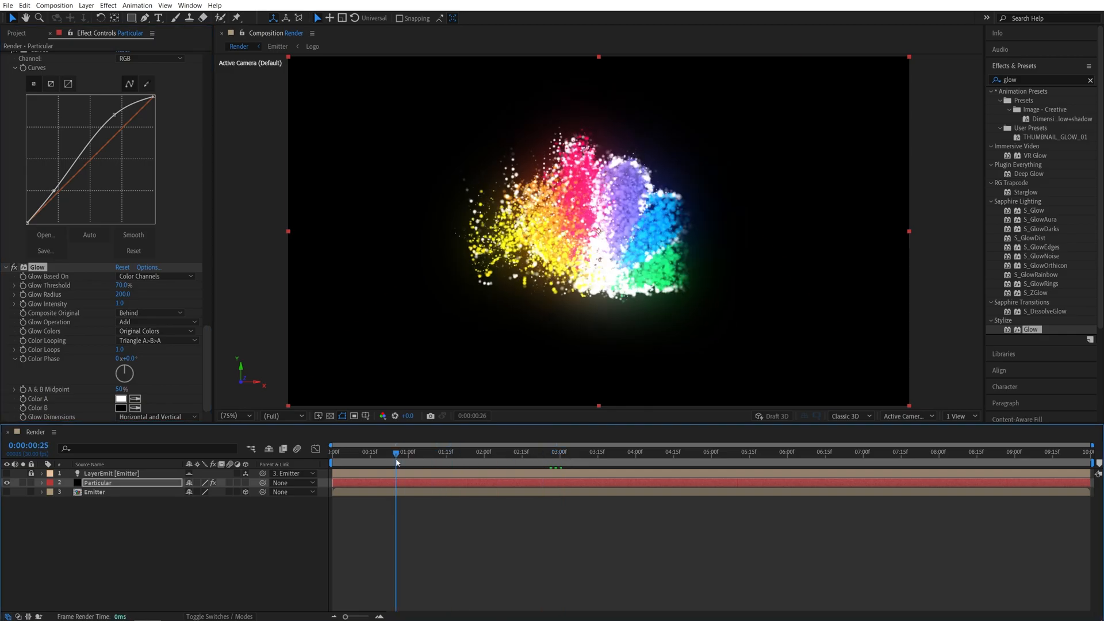
pyautogui.click(502, 452)
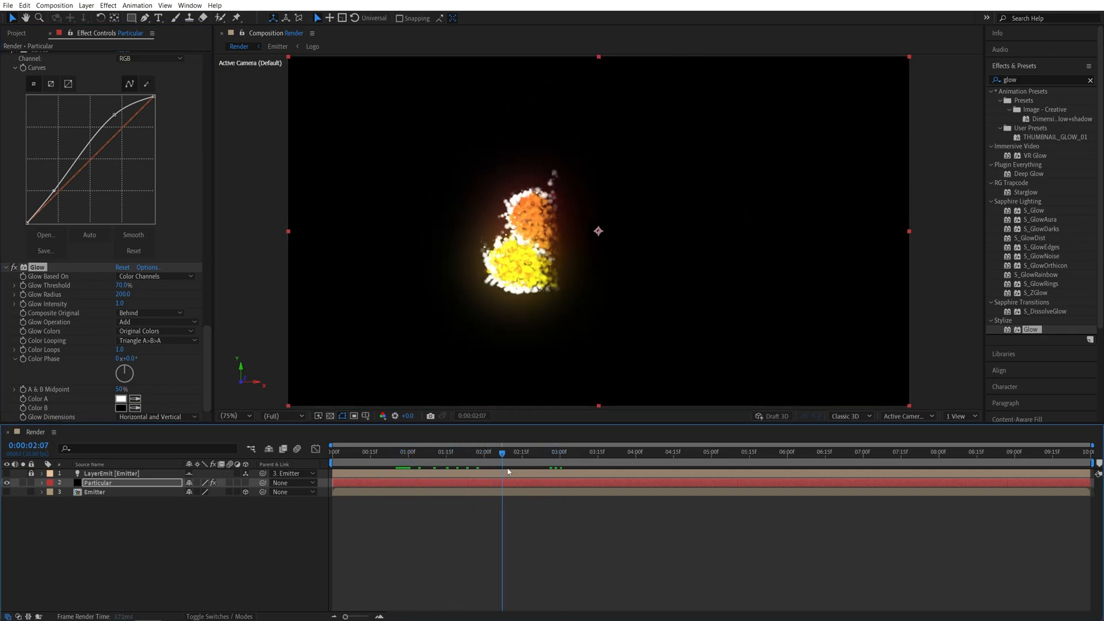
pyautogui.click(604, 452)
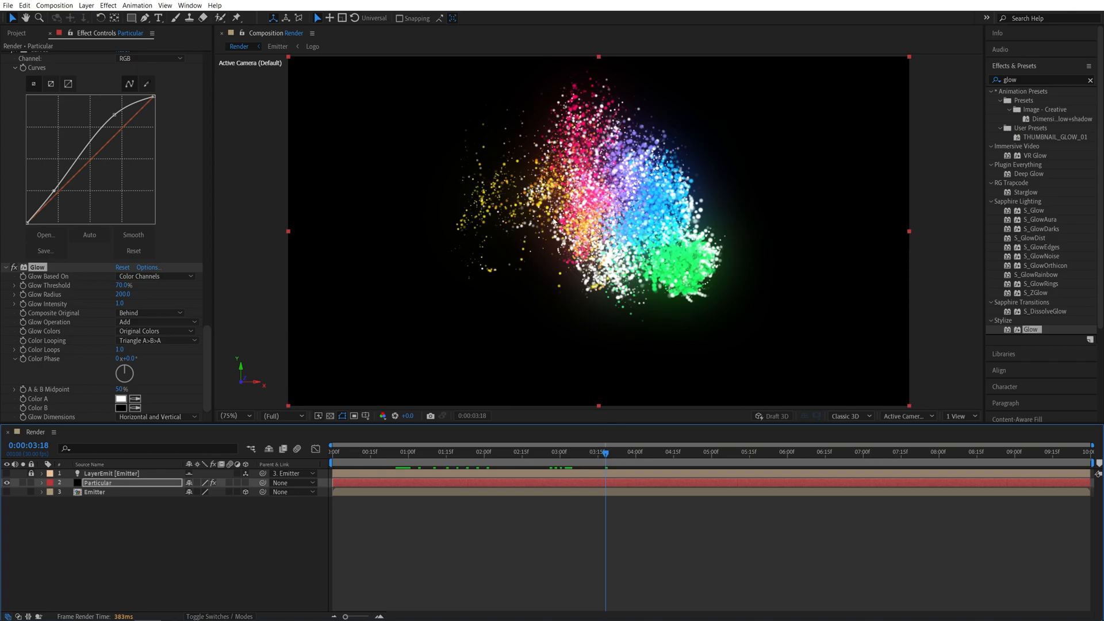
pyautogui.click(597, 452)
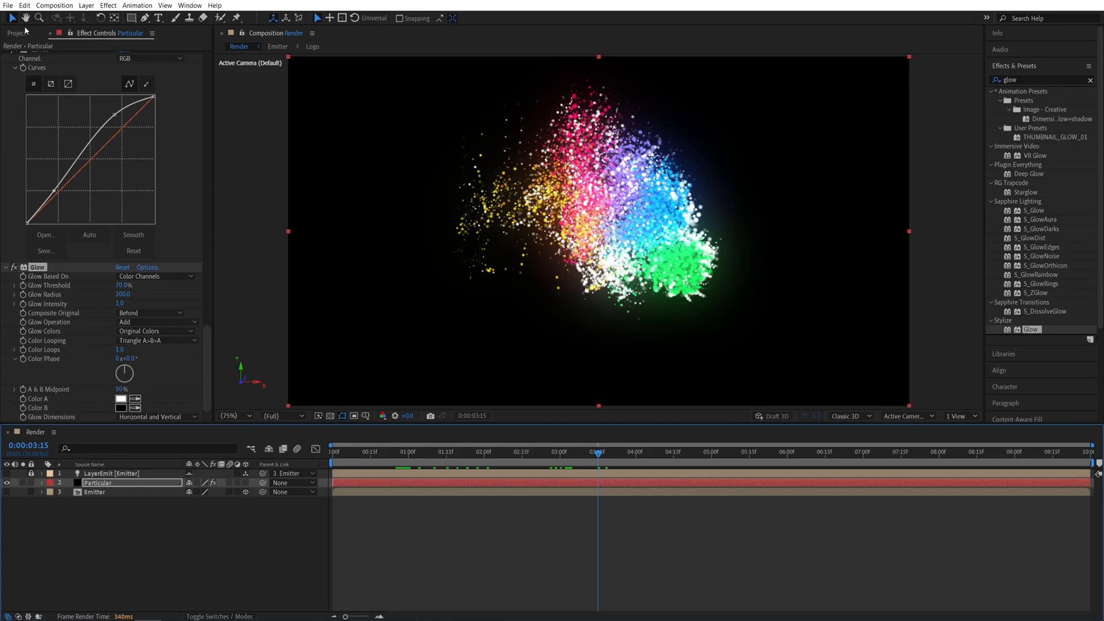
# Keyframe the Logo's Linear Wipe from 100% at 0:00 to 0% at 5:00, feather 70.
pyautogui.click(17, 32)
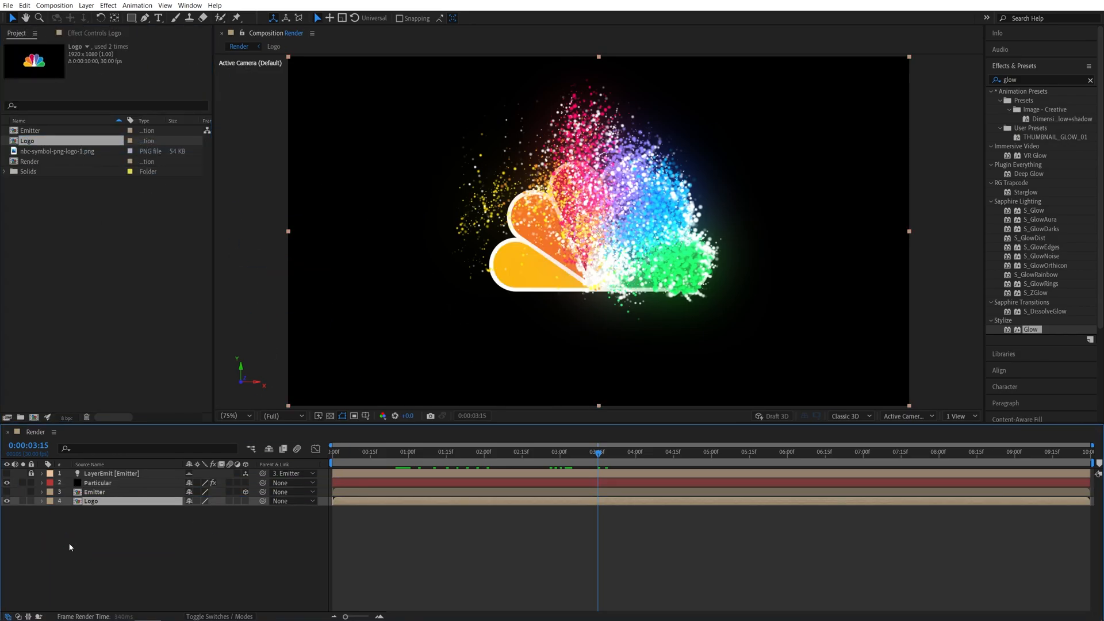
pyautogui.tripleClick(1038, 79)
pyautogui.write('inear wipe')
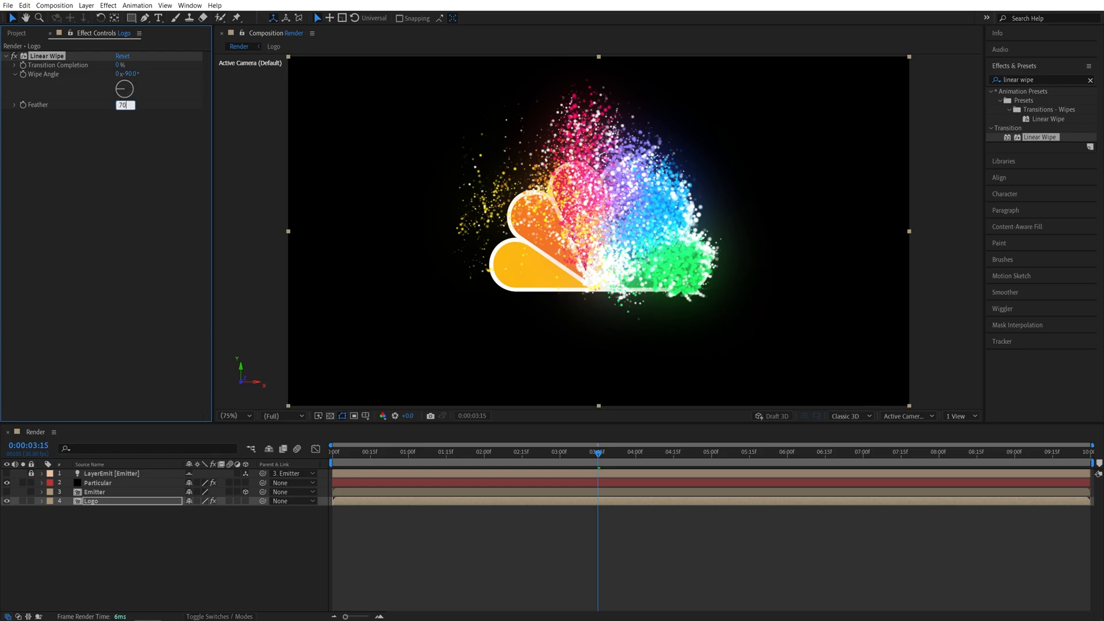
pyautogui.click(404, 451)
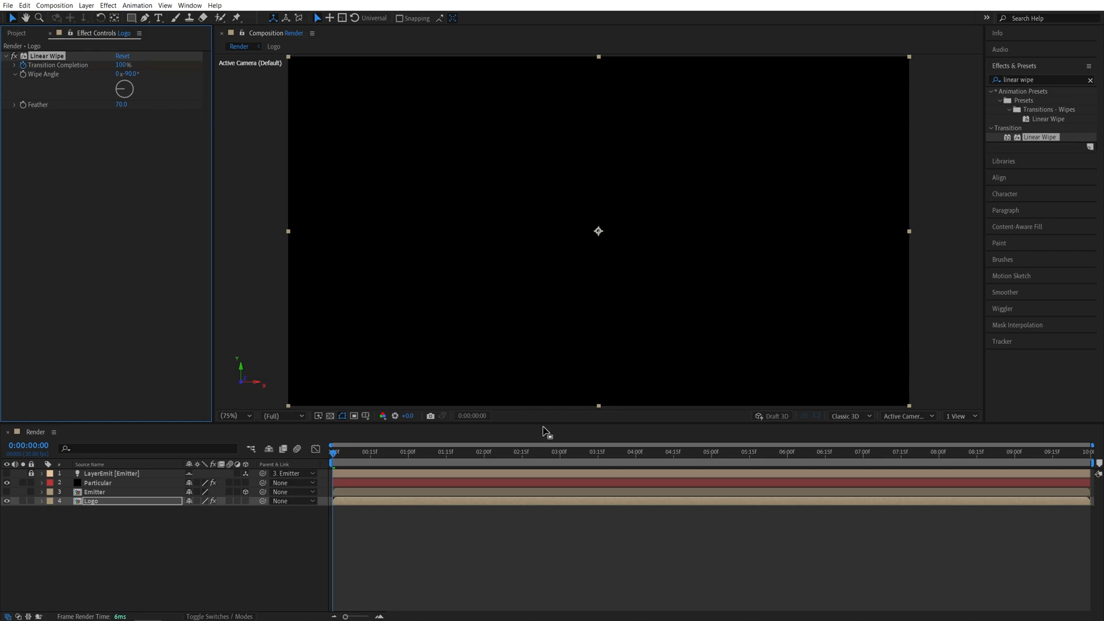
pyautogui.click(712, 451)
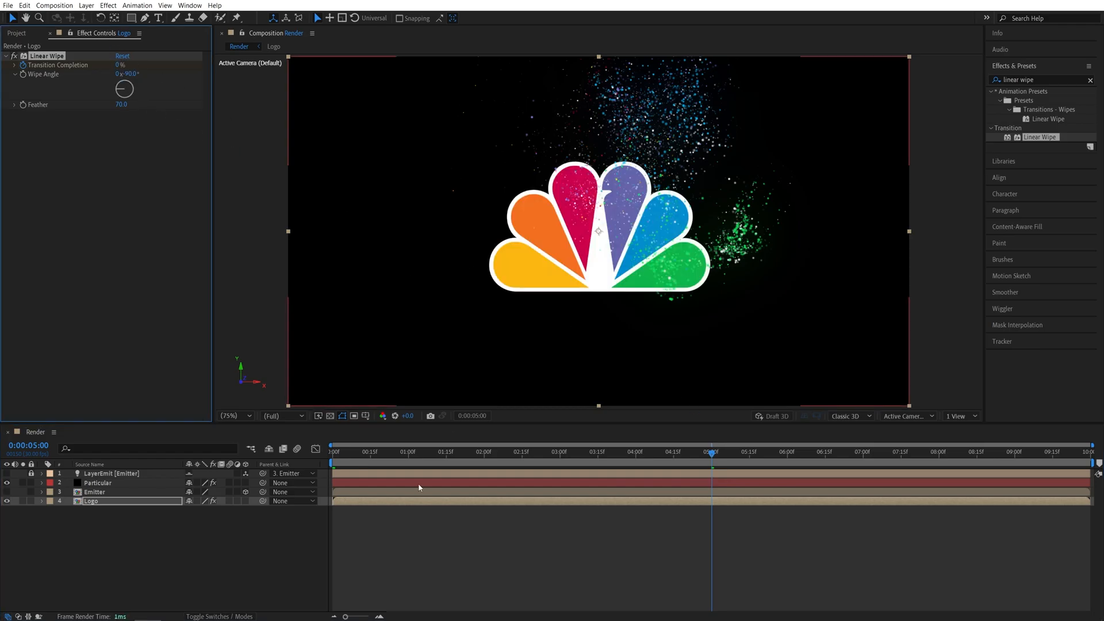
# Shift the Logo layer a few frames later, end the work area at 6:00, and preview.
pyautogui.click(399, 451)
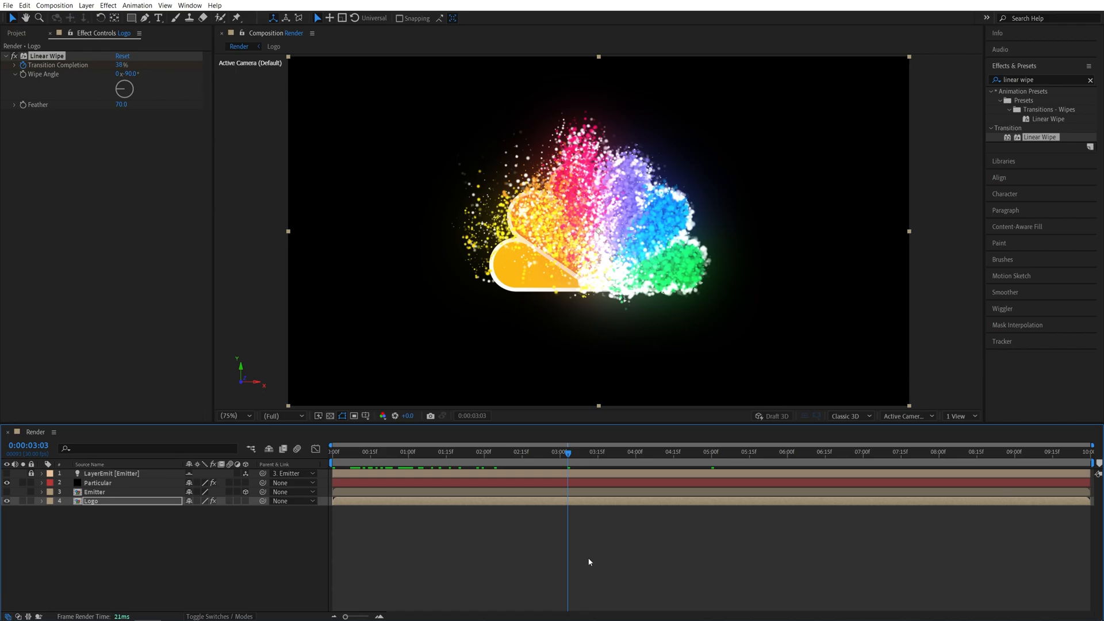
pyautogui.moveTo(568, 344)
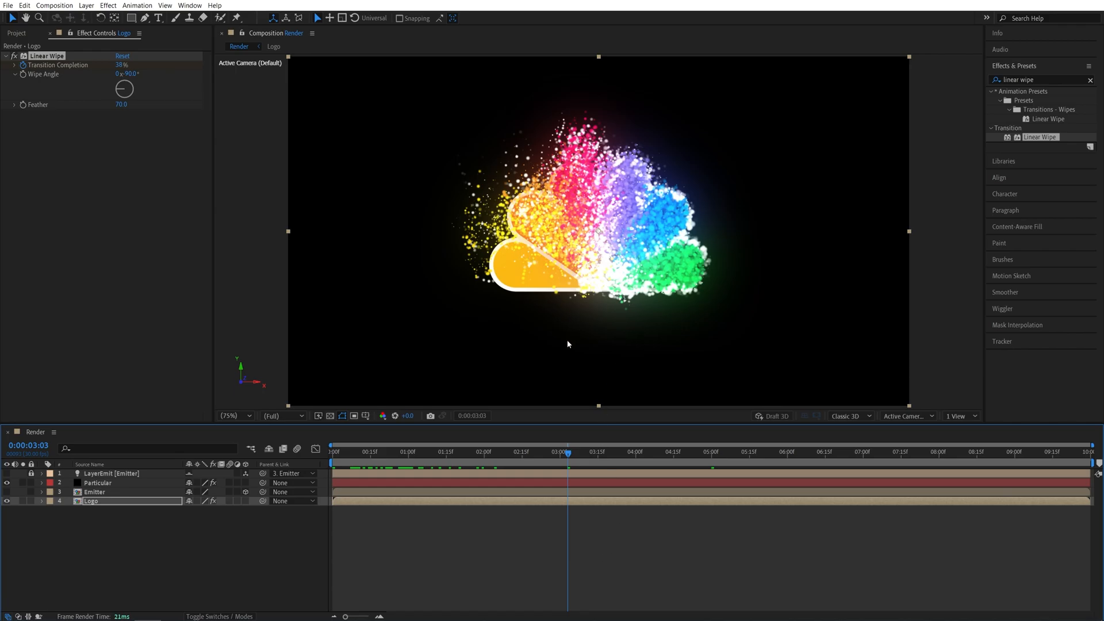
pyautogui.click(525, 451)
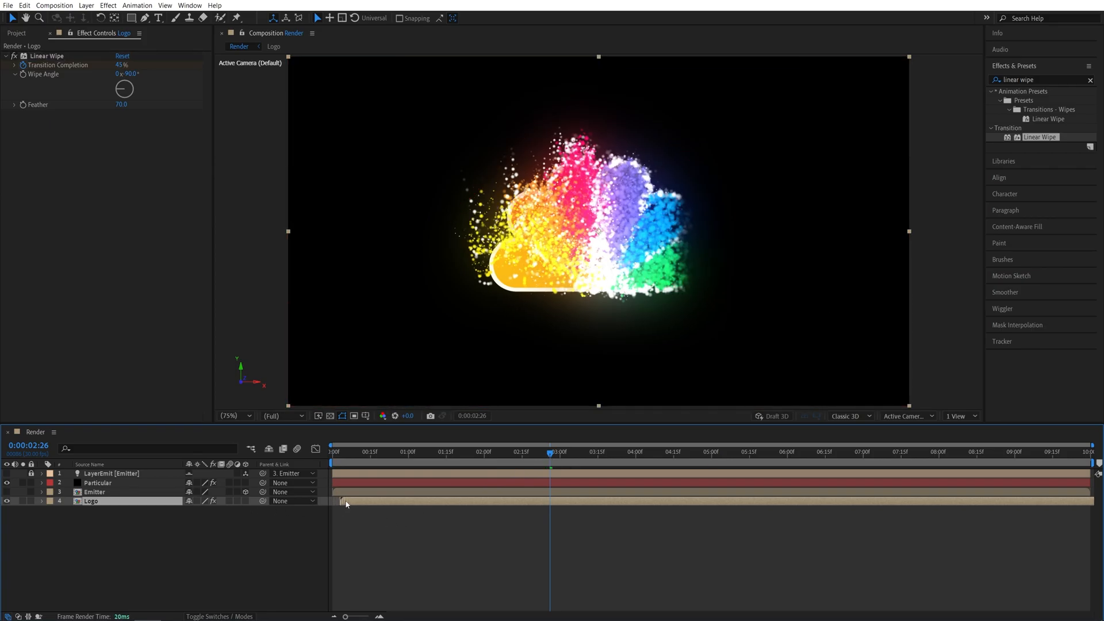
pyautogui.click(121, 64)
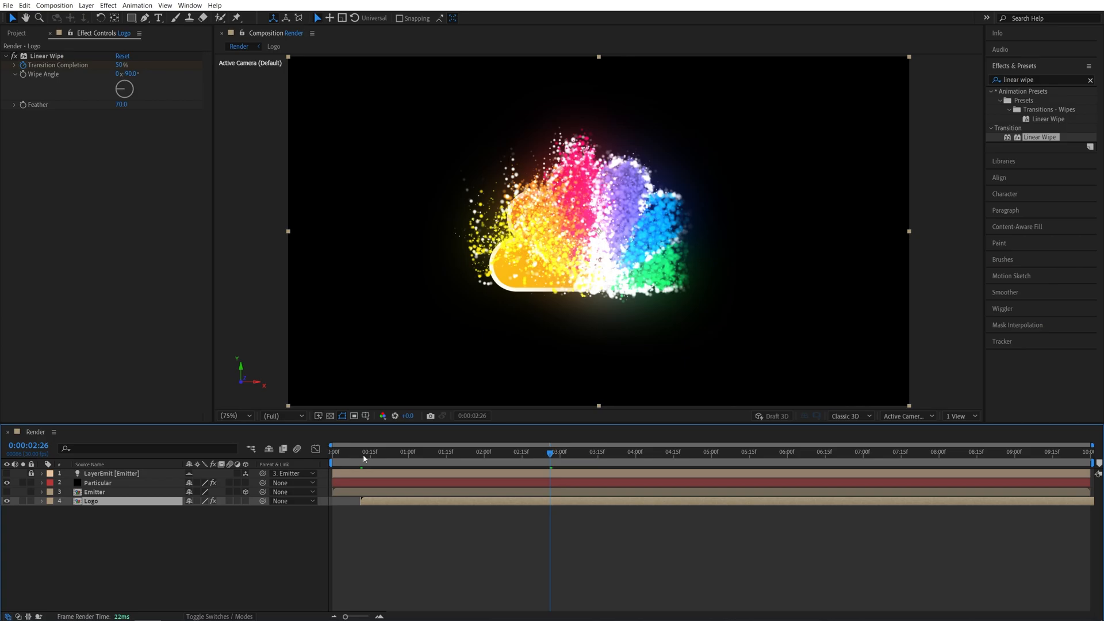
pyautogui.click(357, 452)
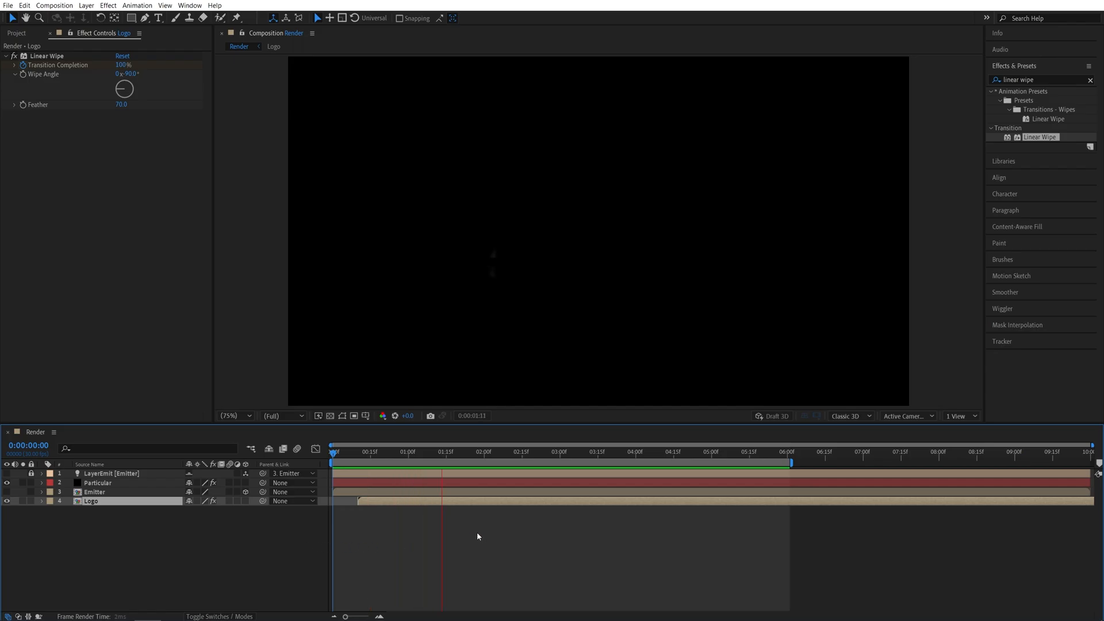
pyautogui.click(593, 452)
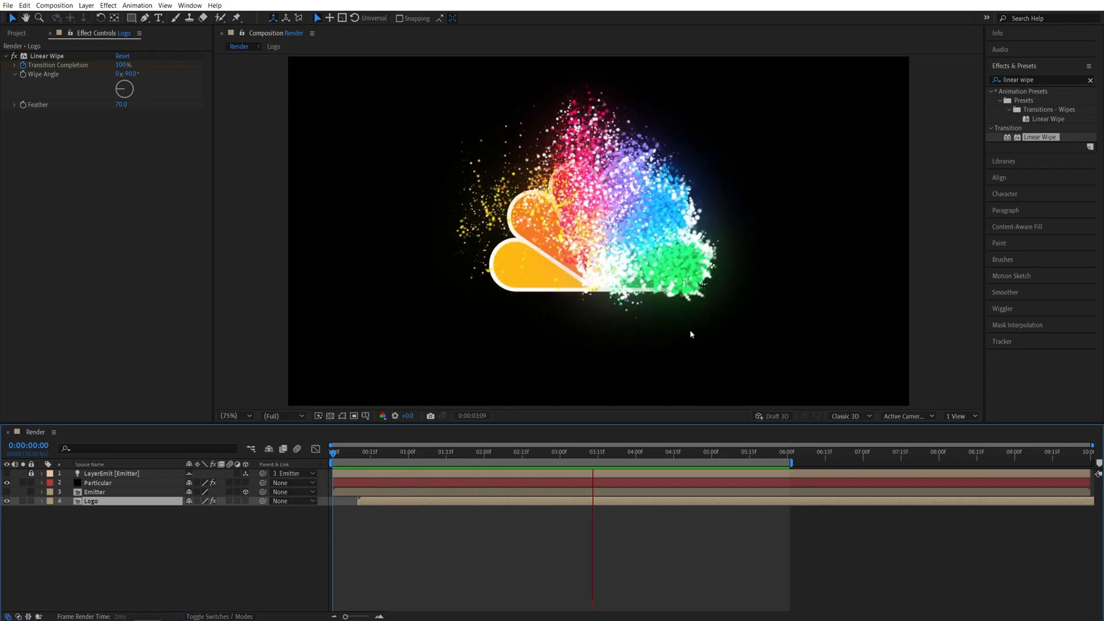
pyautogui.click(475, 452)
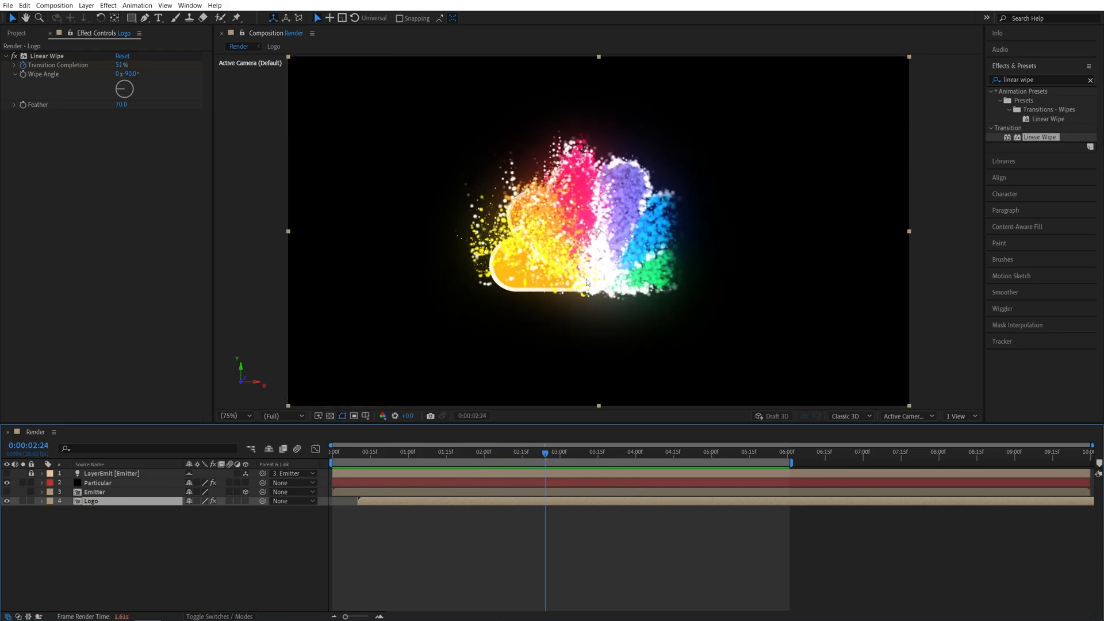
# Add a BG solid beneath the logo with a Fill effect coloured dark navy 000514.
pyautogui.click(85, 5)
pyautogui.write('BG')
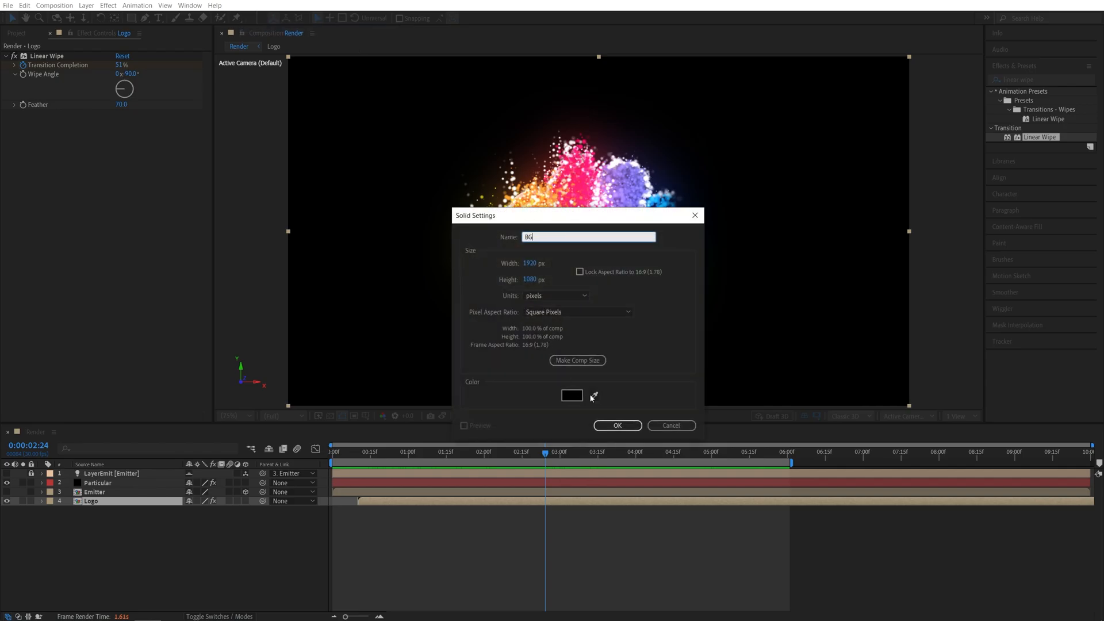
pyautogui.click(616, 425)
pyautogui.write('fill')
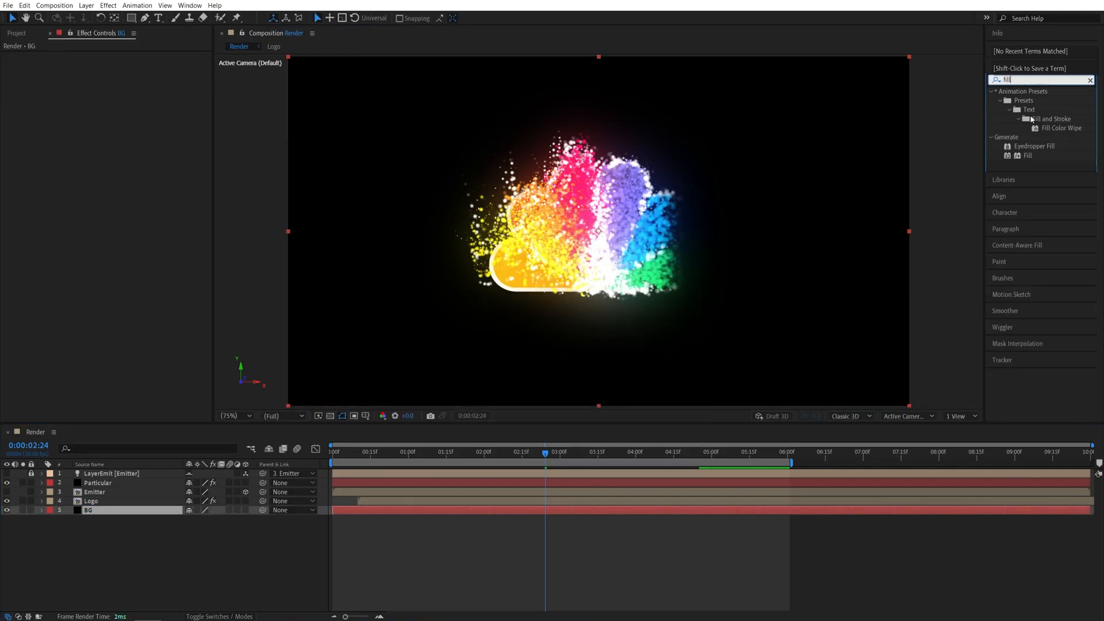
pyautogui.doubleClick(1028, 156)
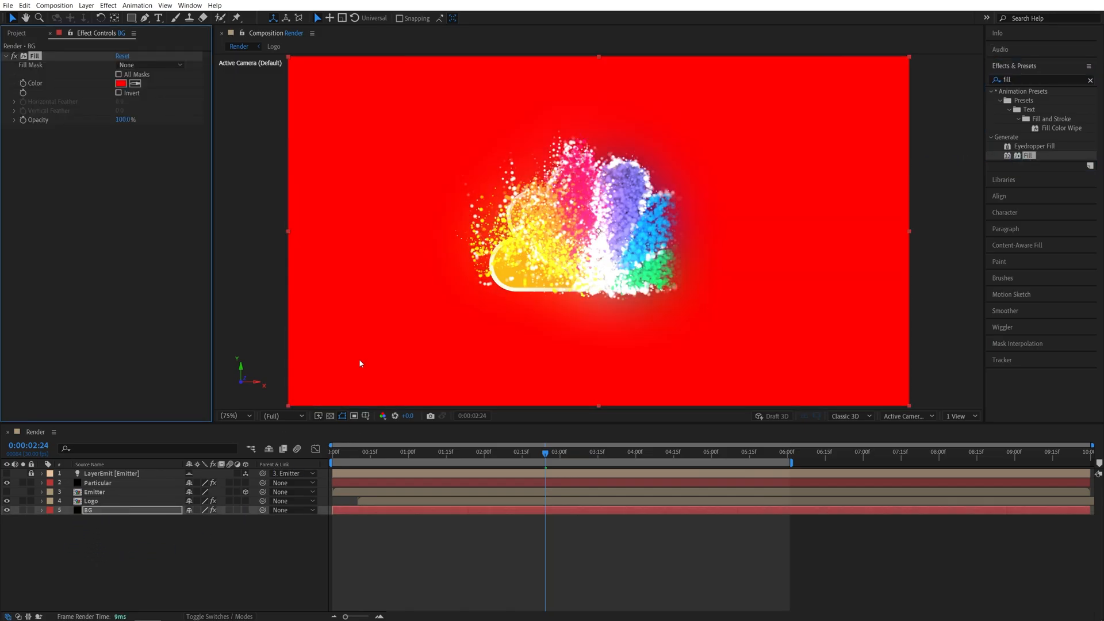
pyautogui.click(120, 83)
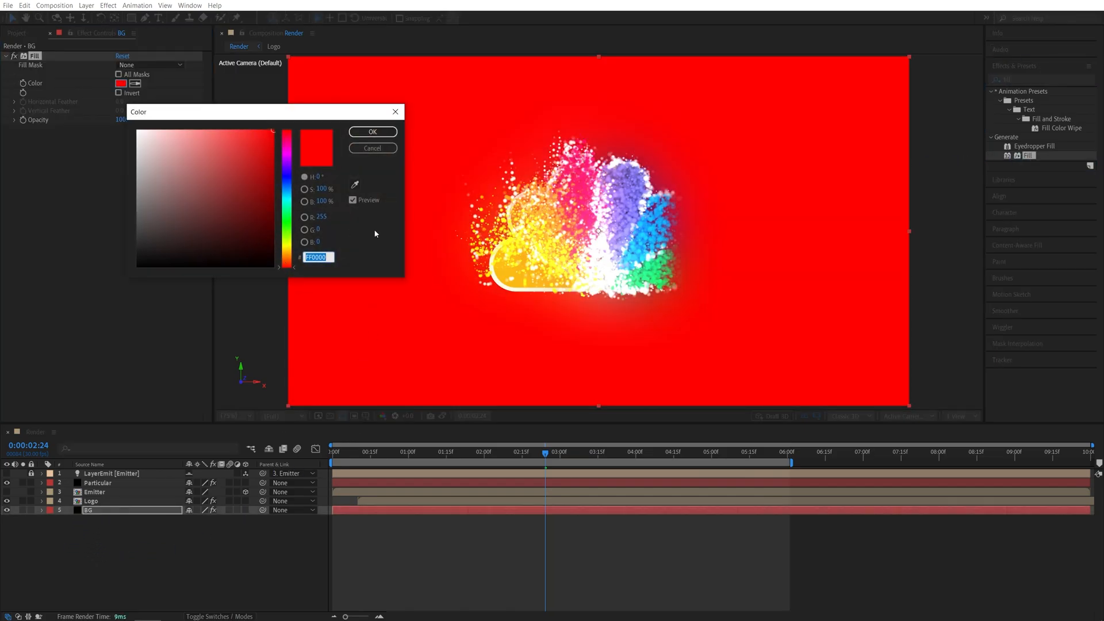
pyautogui.moveTo(273, 134); pyautogui.dragTo(273, 242)
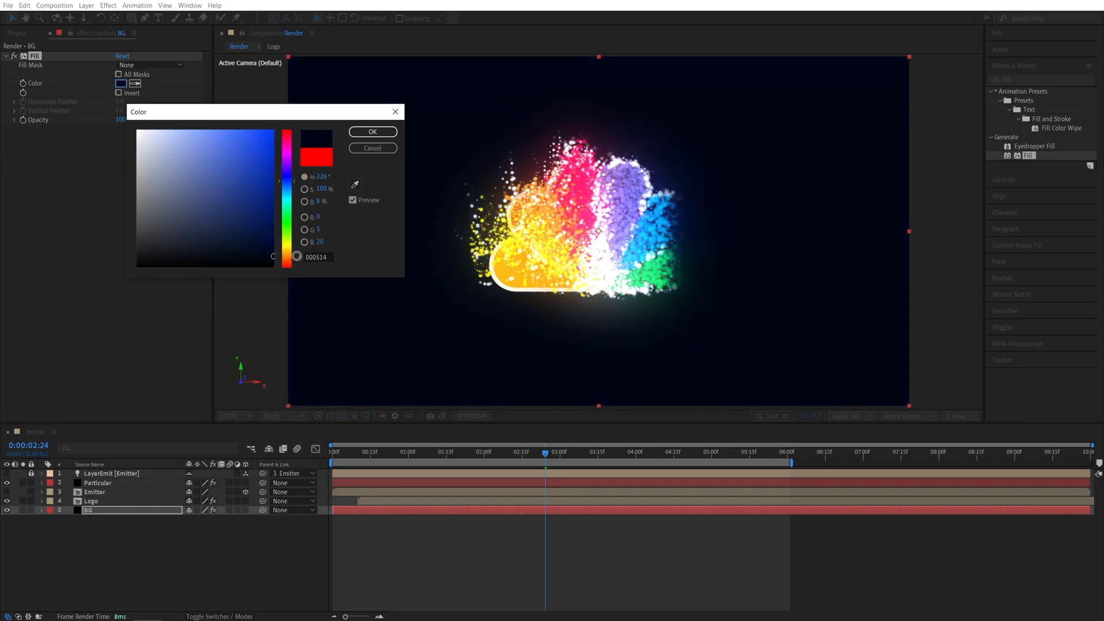
pyautogui.click(372, 132)
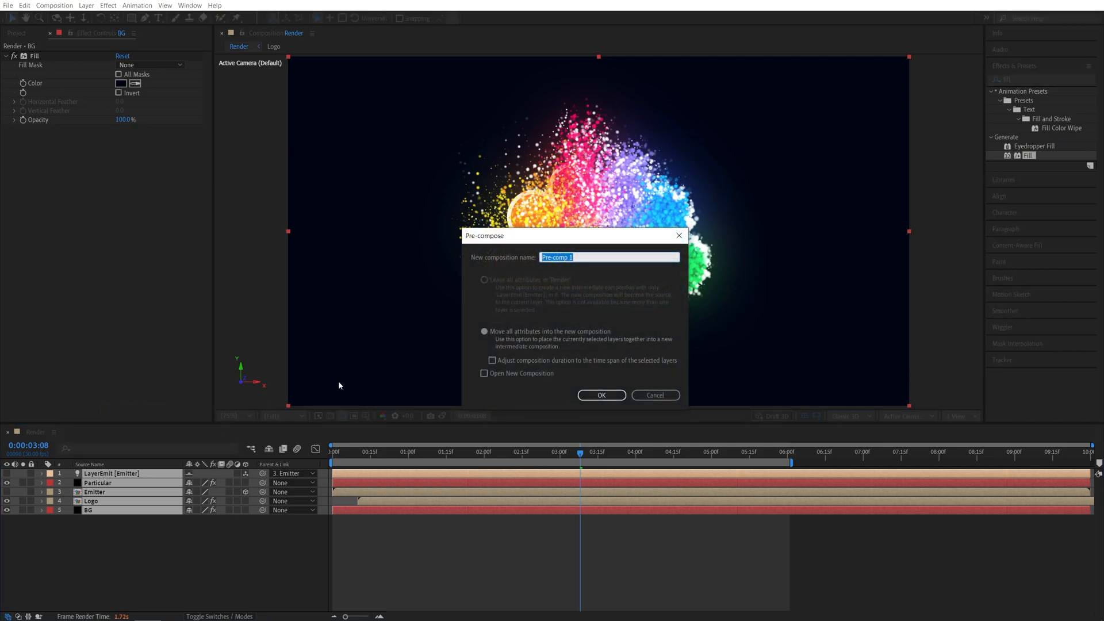
# Pre-compose all Render comp layers into a precomp named 'Final'.
pyautogui.write('Final')
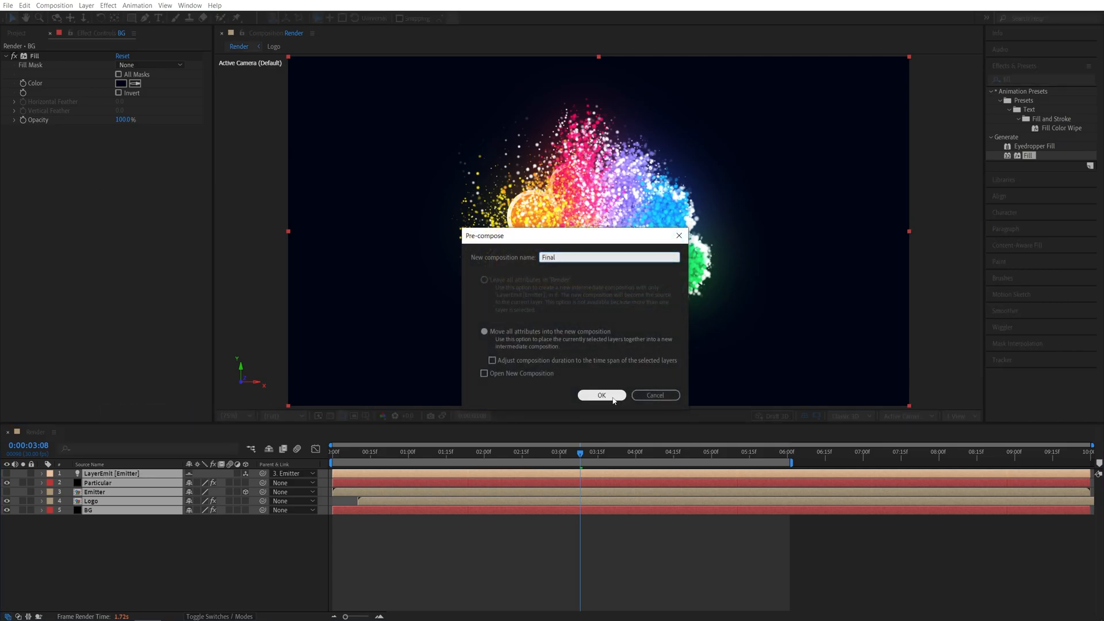
pyautogui.click(600, 395)
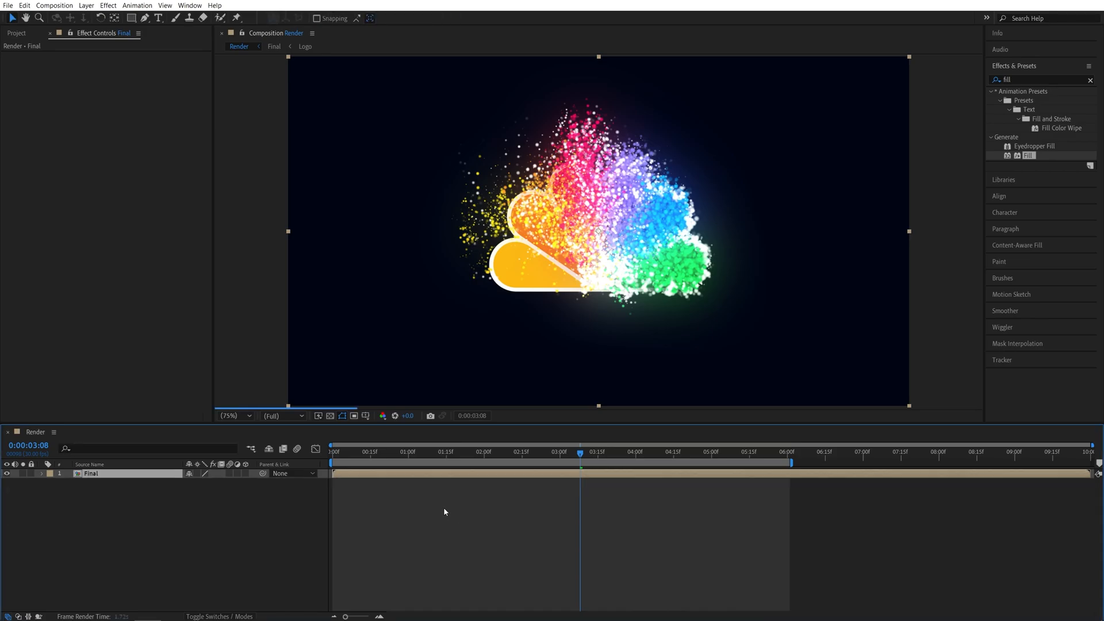
# Reveal the Final layer's Scale and set a 100% Scale keyframe at 1:00.
pyautogui.press('s')
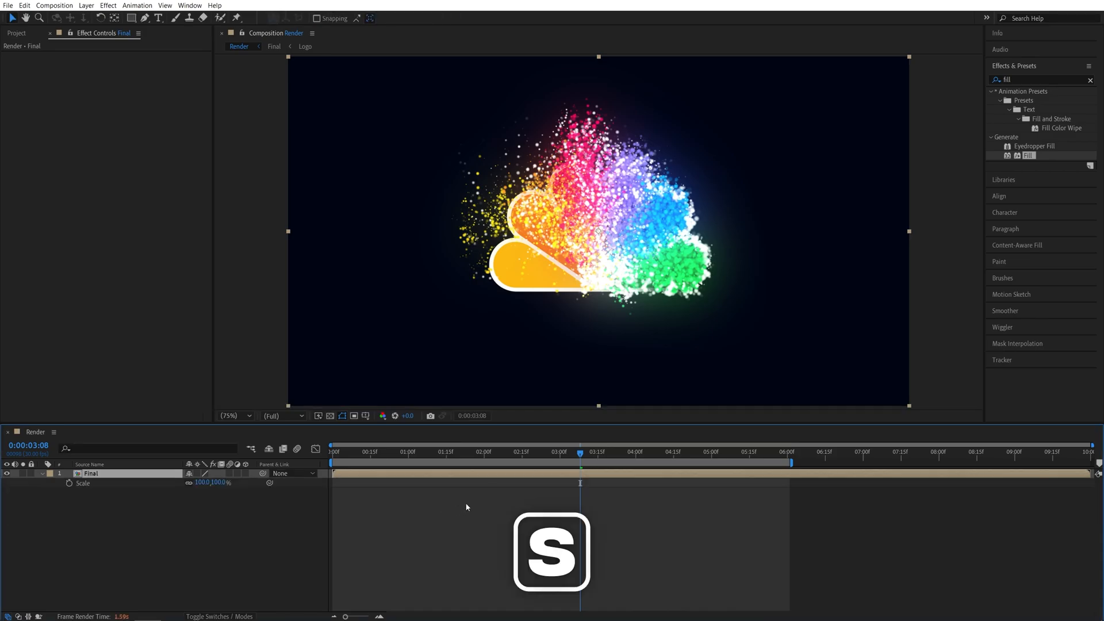
pyautogui.click(332, 464)
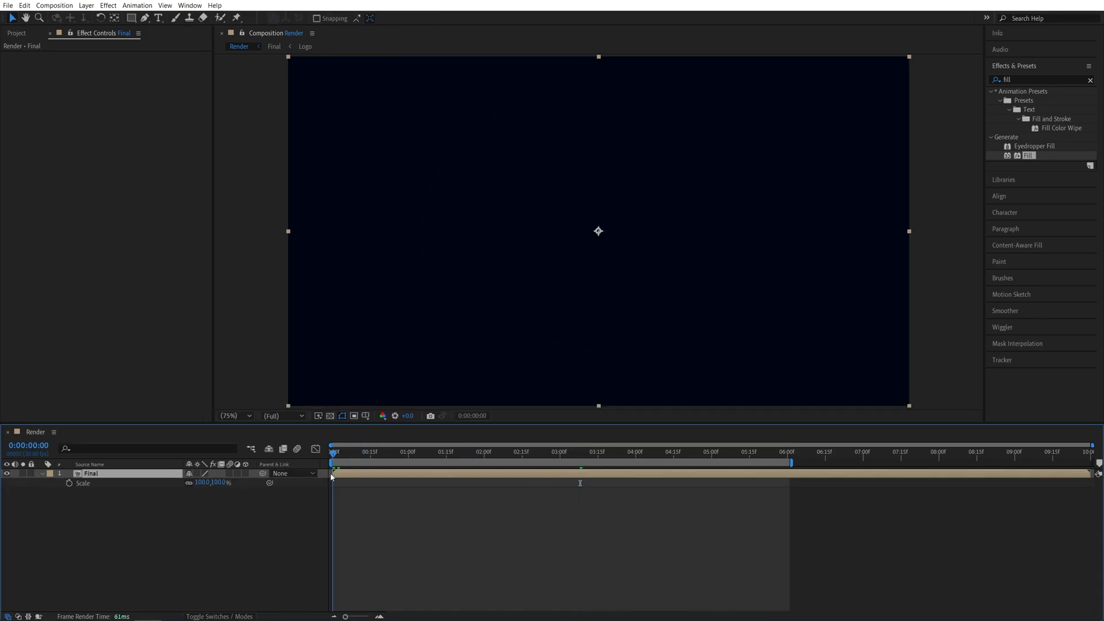
pyautogui.click(361, 451)
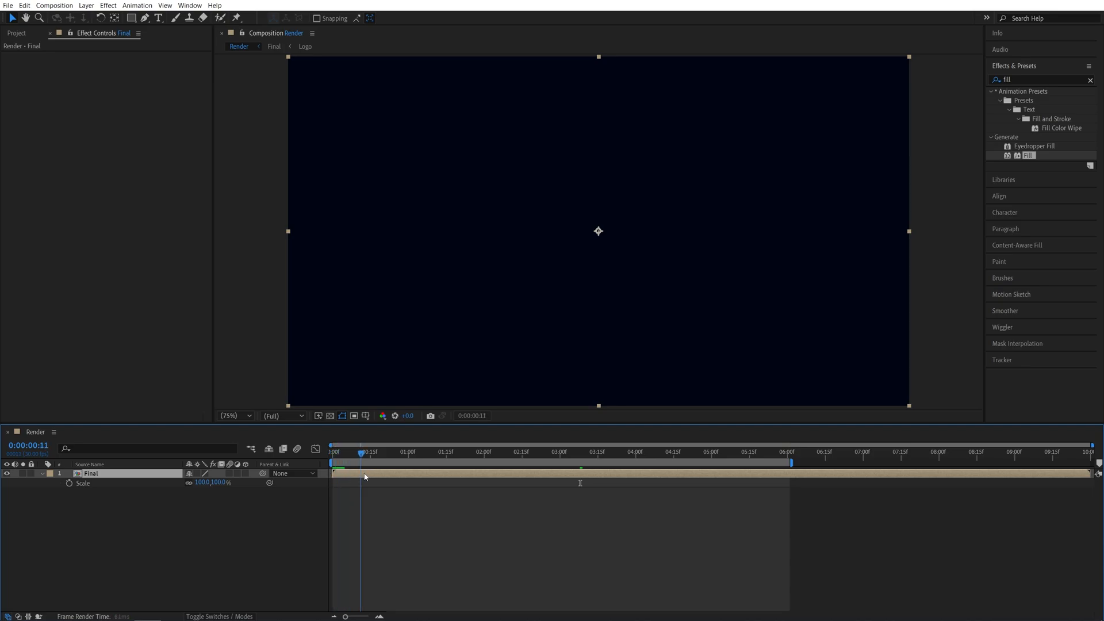
pyautogui.click(370, 451)
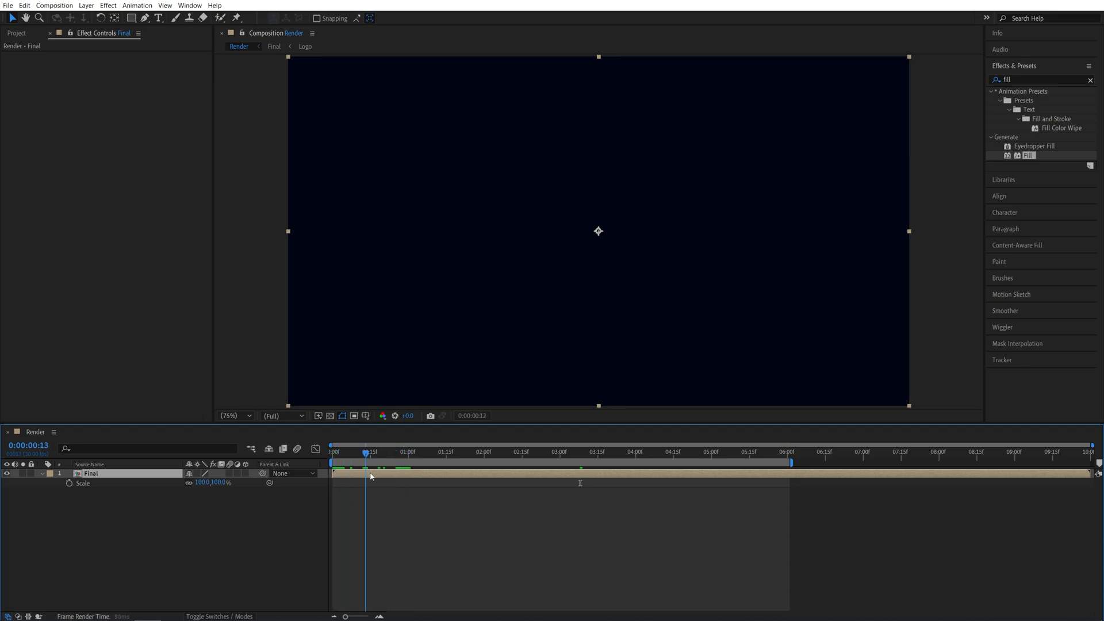
pyautogui.click(447, 452)
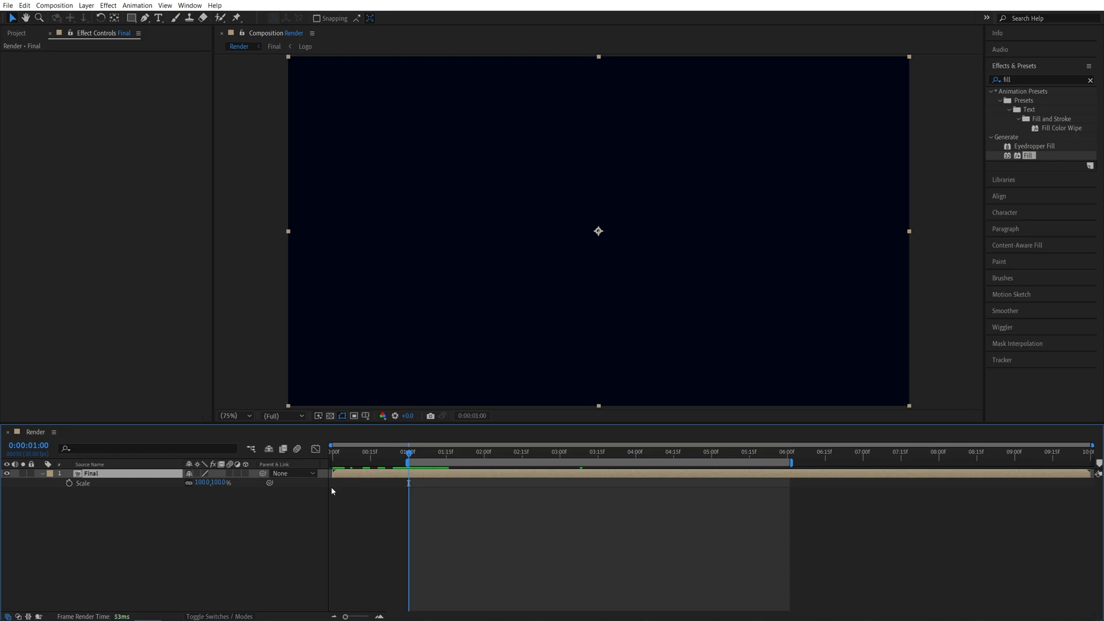
pyautogui.moveTo(70, 484)
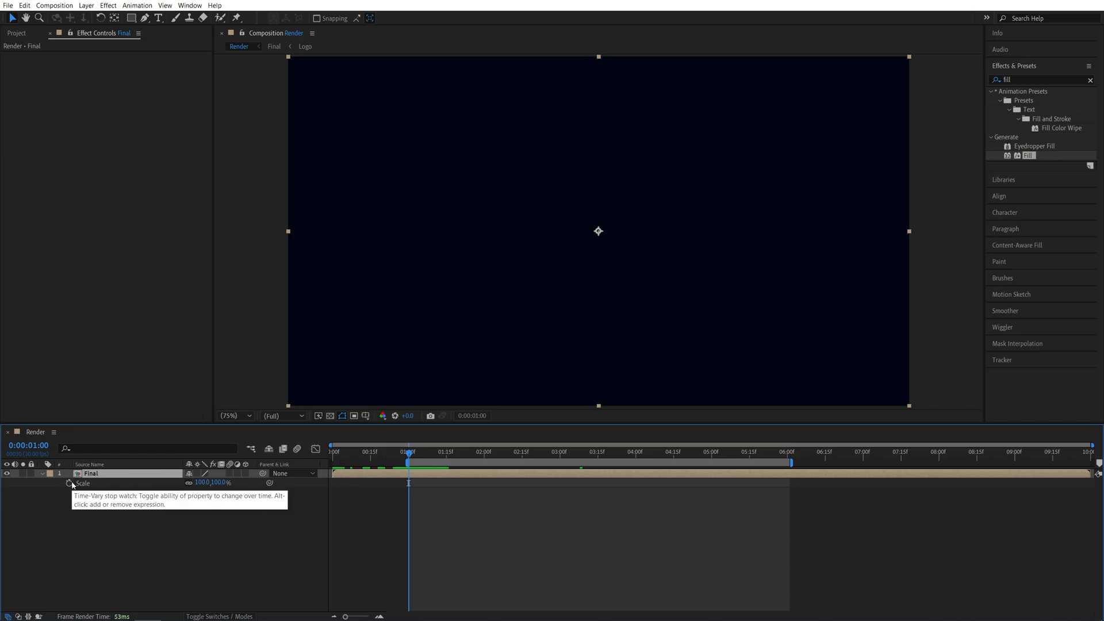
pyautogui.click(69, 483)
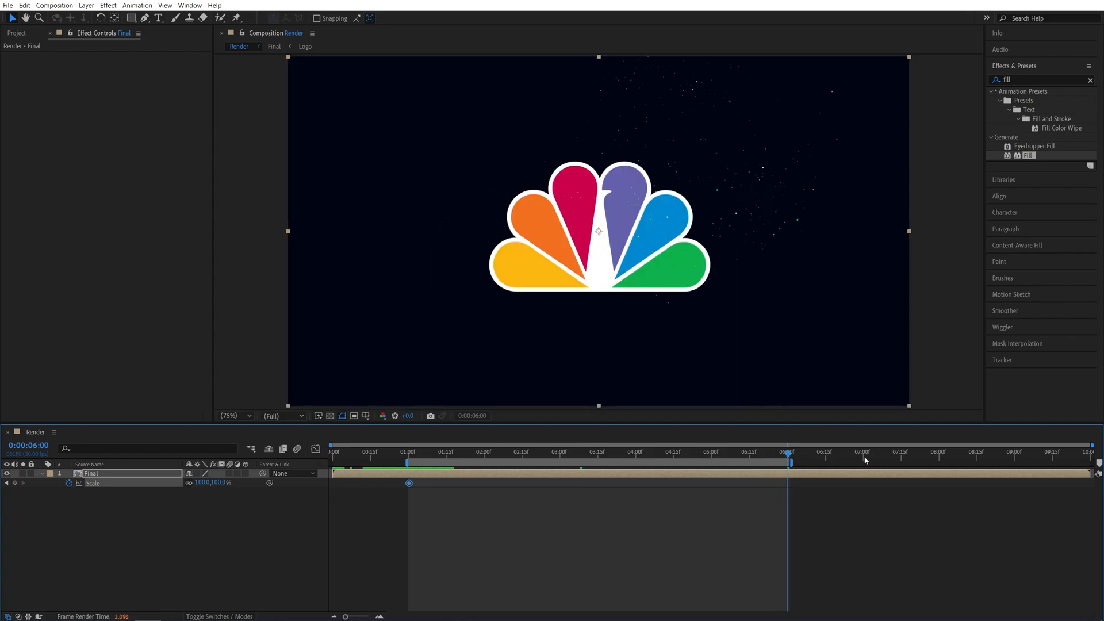
pyautogui.click(862, 452)
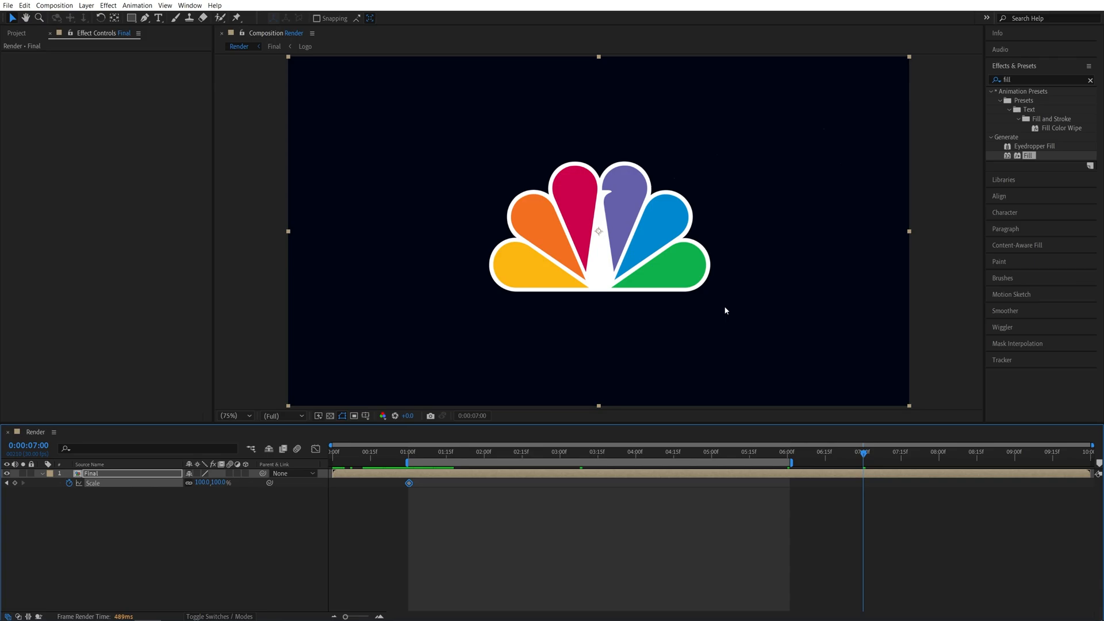
pyautogui.moveTo(865, 468)
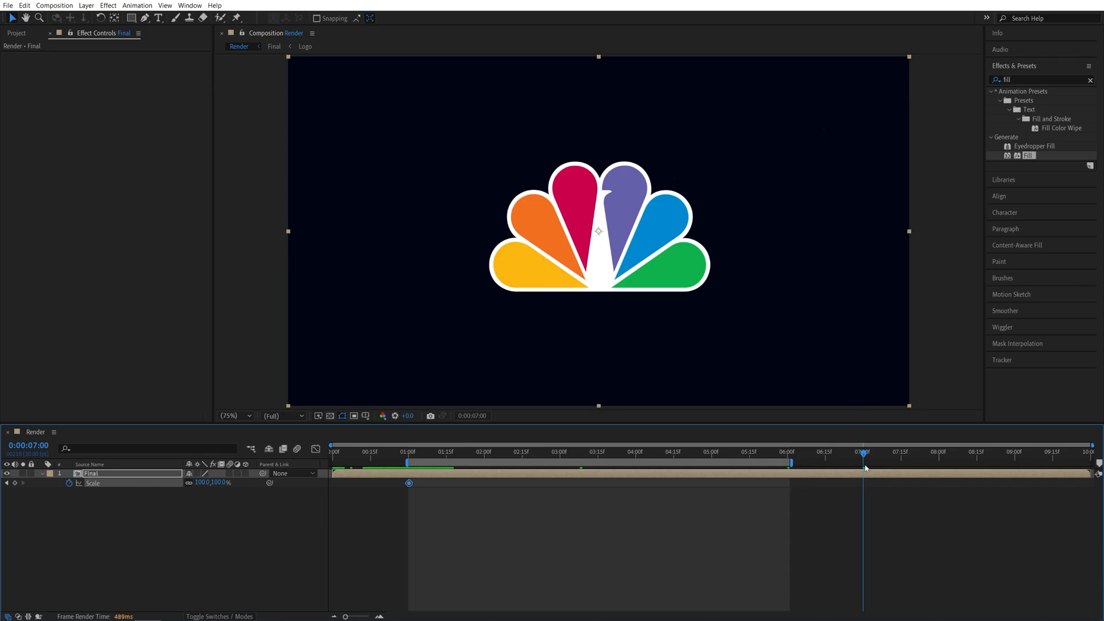